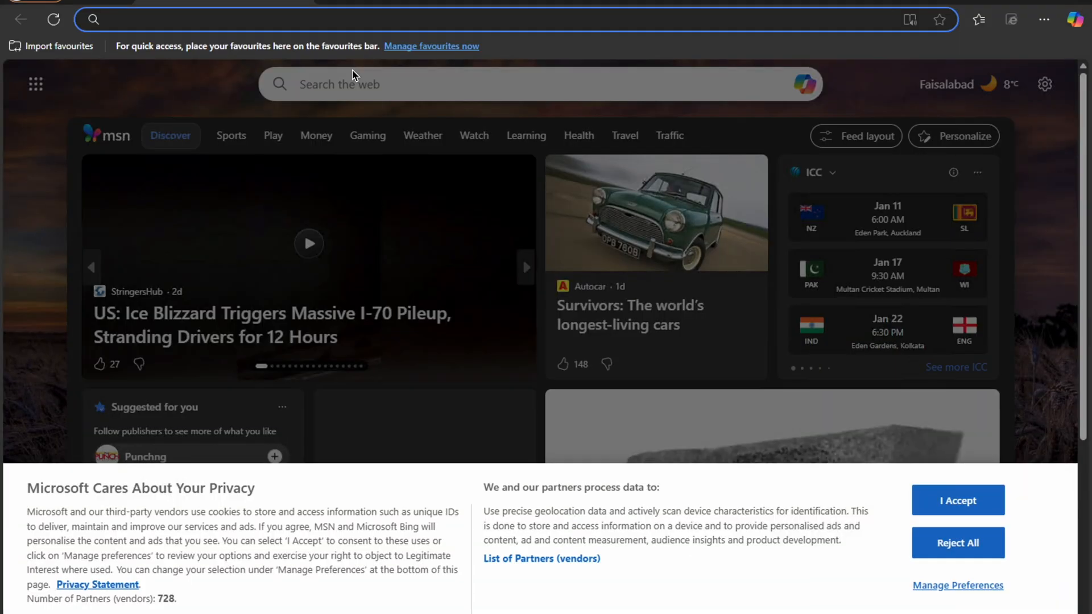
Search for 'java runtime environment' from a new tab and pick a suggested search
type("o")
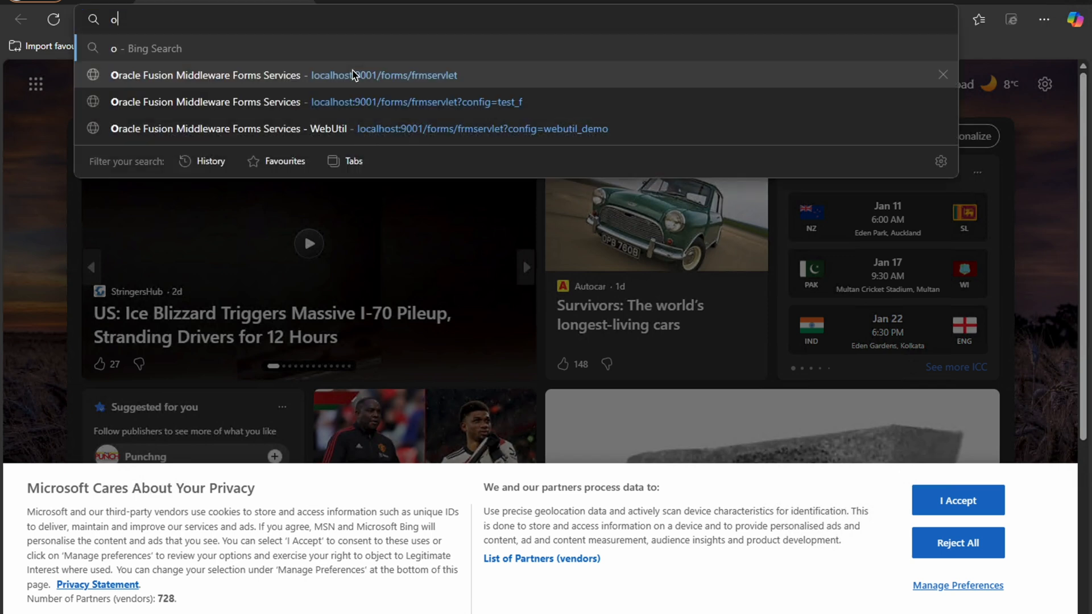
type("java runtime environment")
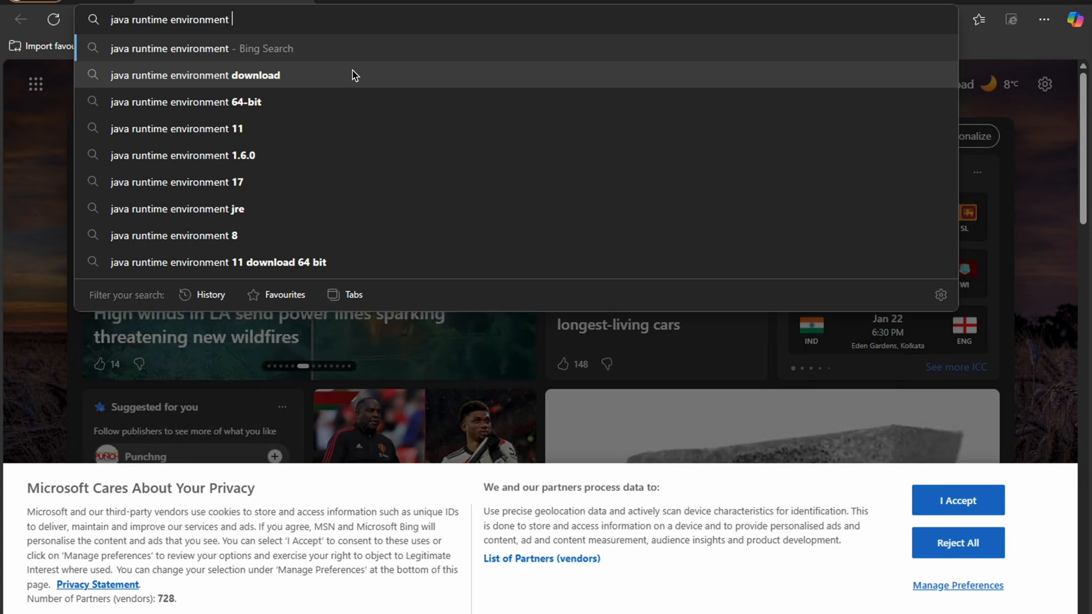
left_click(219, 262)
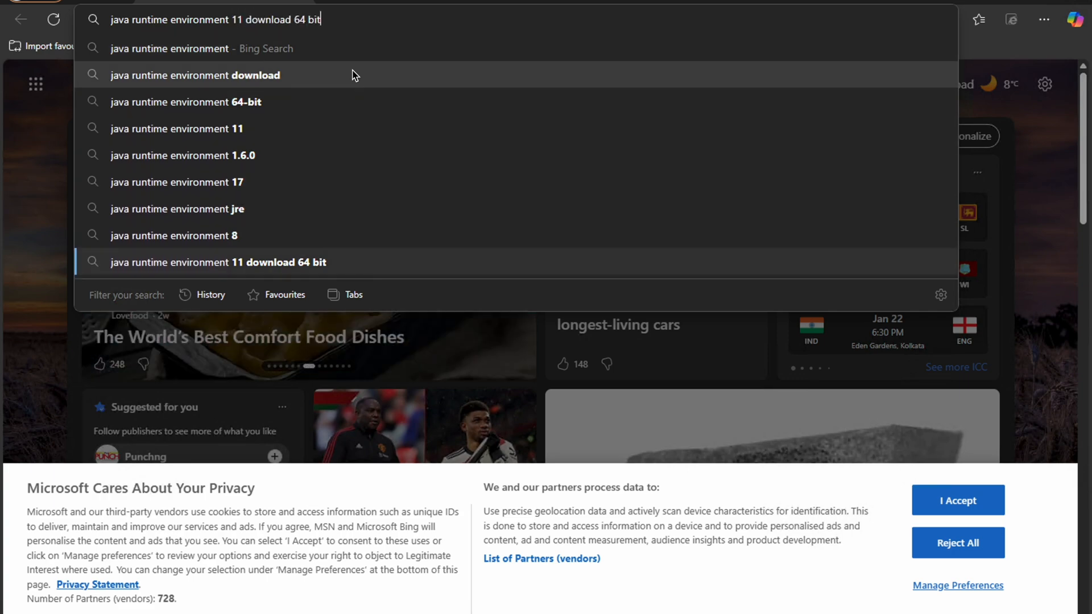
Run the Bing search for java runtime environment 8 and look through the results
left_click(173, 236)
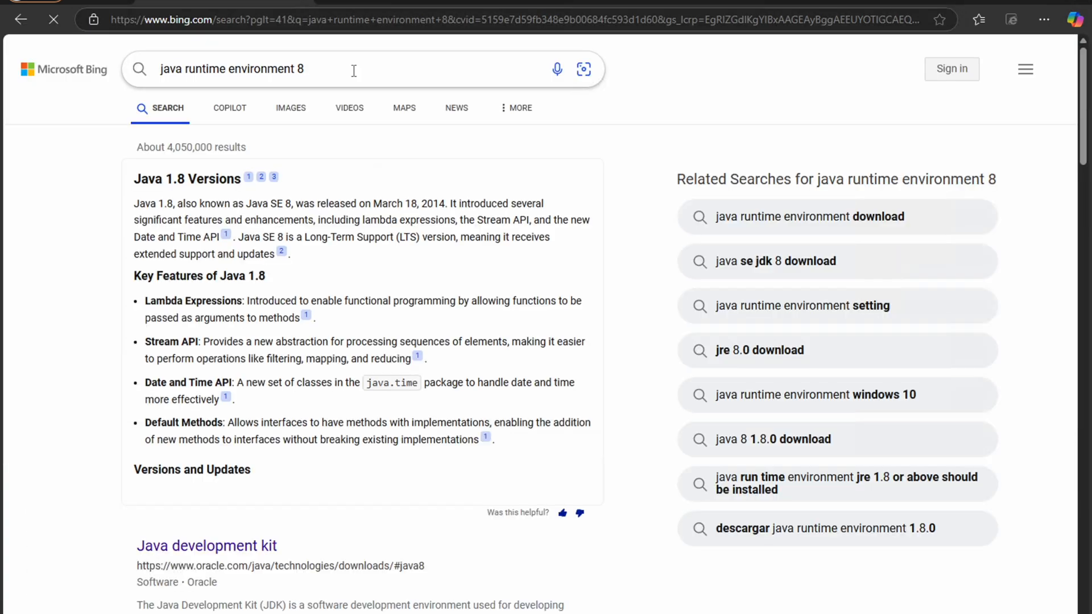
scroll("down", 3)
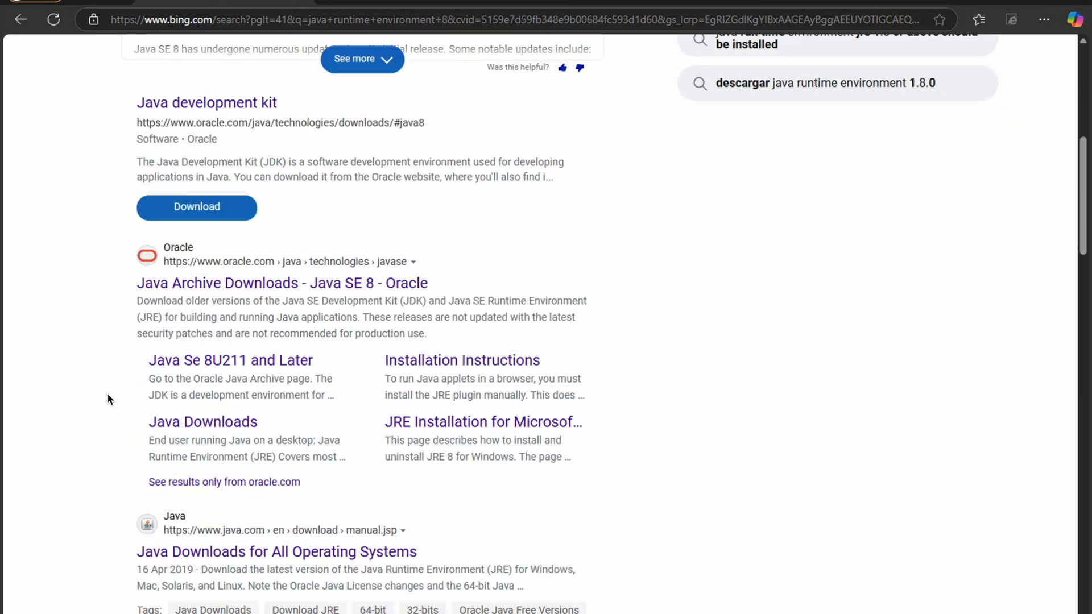
scroll("down", 3)
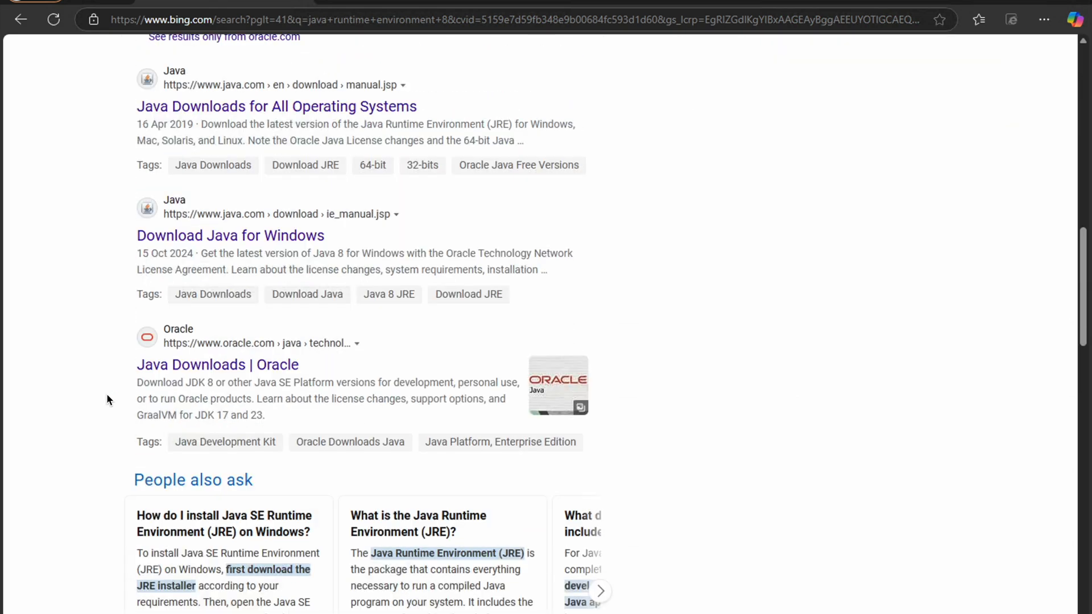
scroll("down", 3)
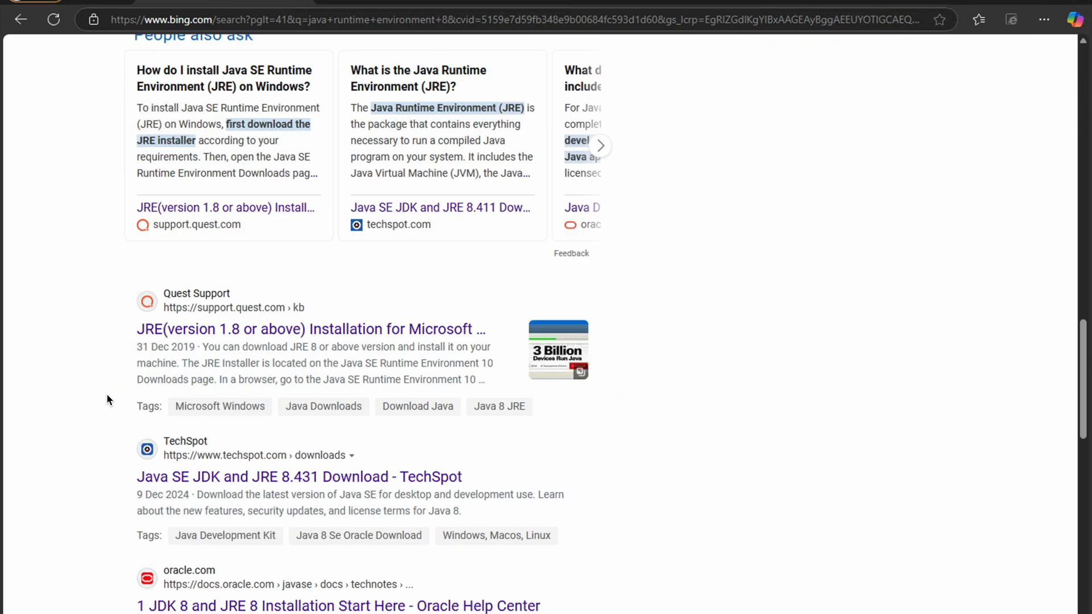
scroll("down", 3)
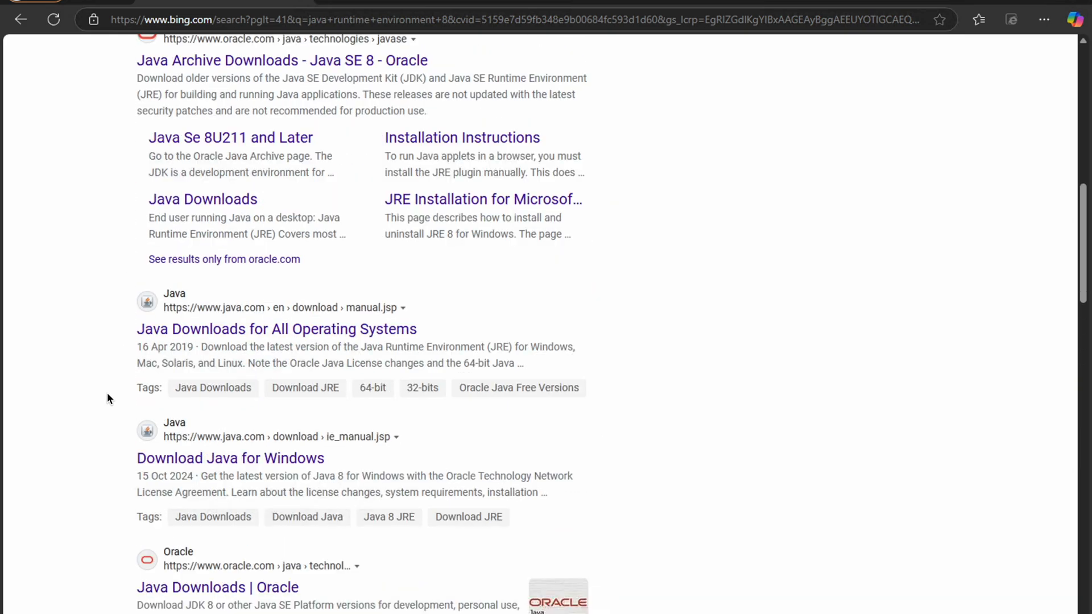
scroll("up", 3)
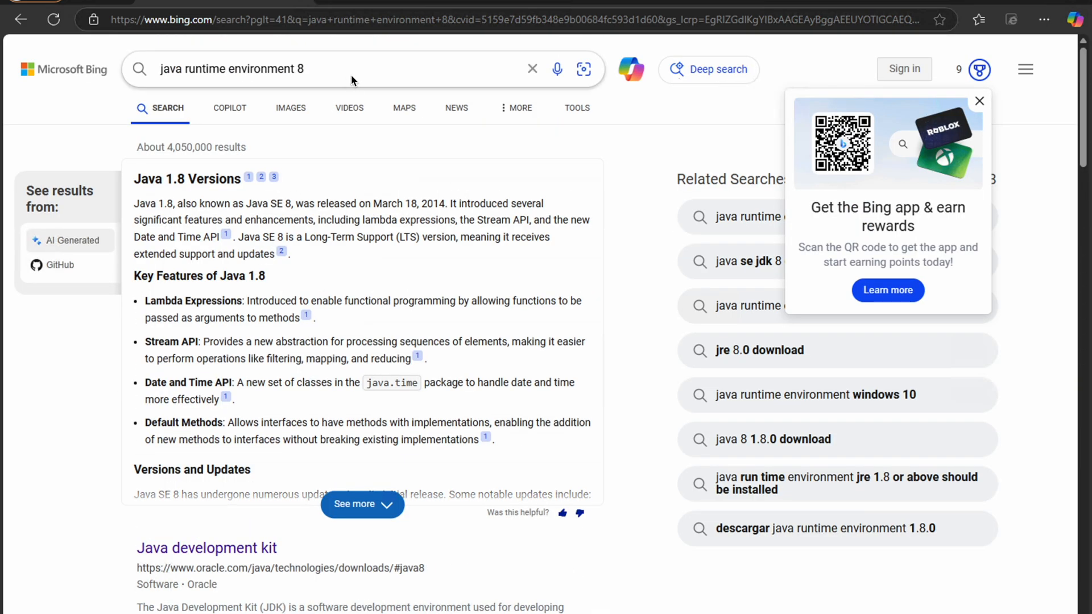
Refine the search to 'java runtime environment 8 download 64 bit' and browse the results
type("download")
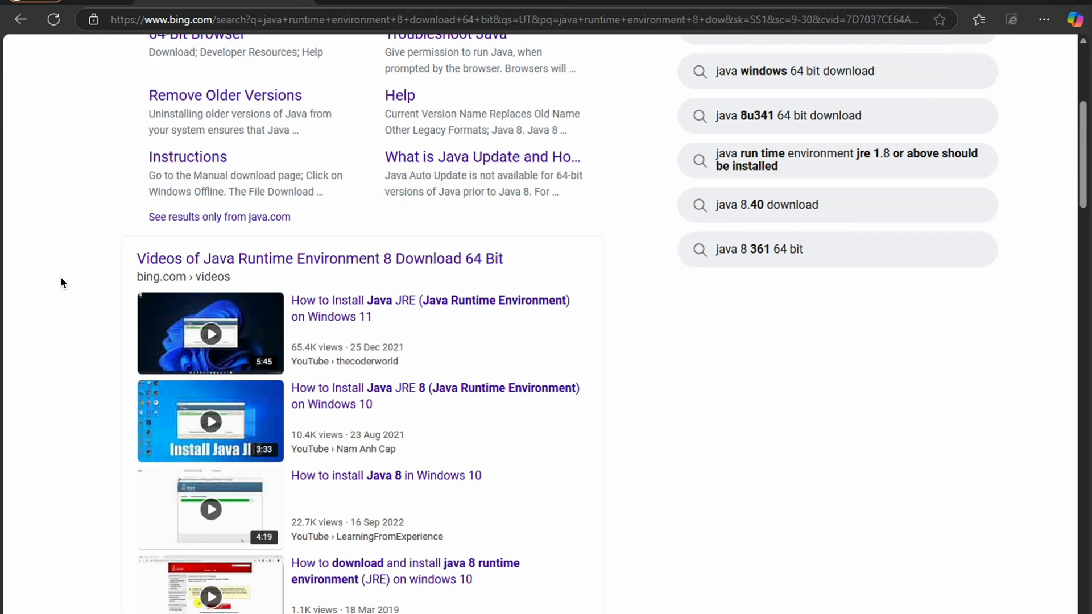
scroll("down", 3)
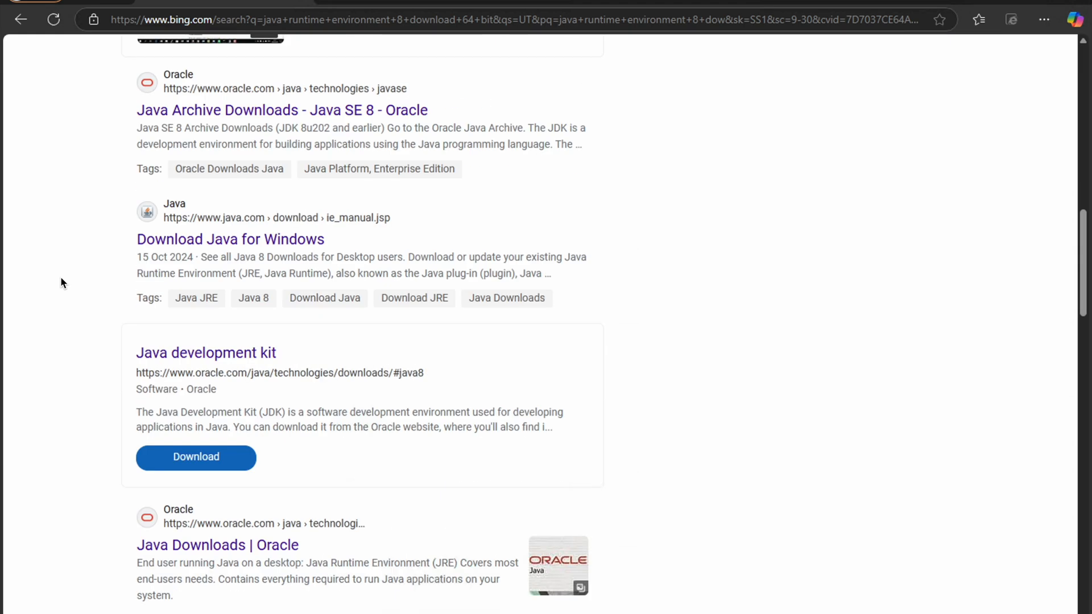
scroll("down", 3)
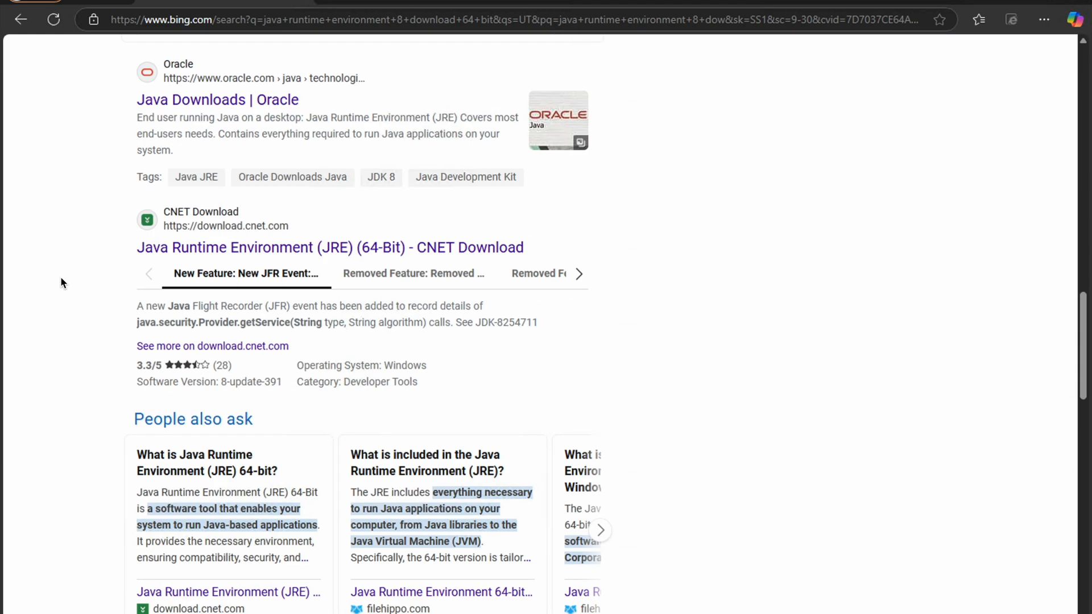
scroll("down", 3)
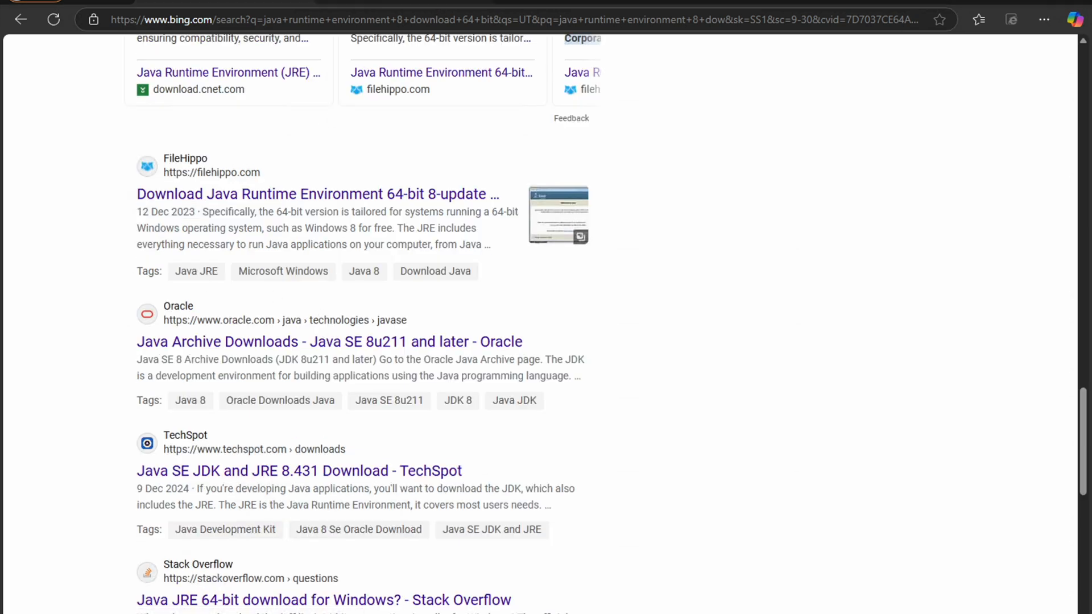
Open Oracle's Java SE 8u211-and-later archive page and find the JRE 8u421 Windows x64 installer
left_click(327, 342)
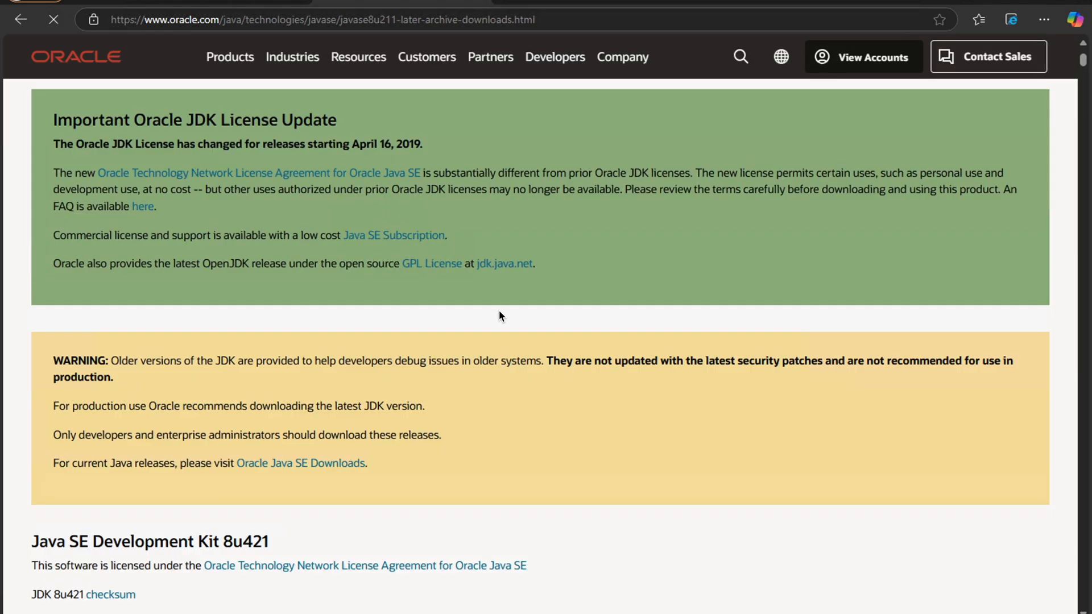
scroll("down", 3)
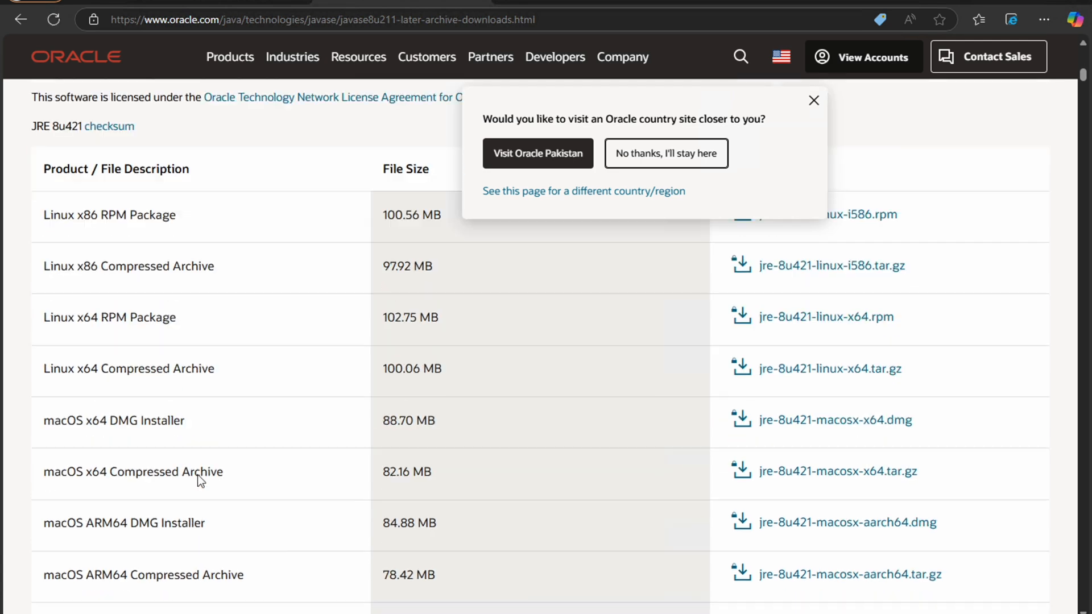
scroll("down", 3)
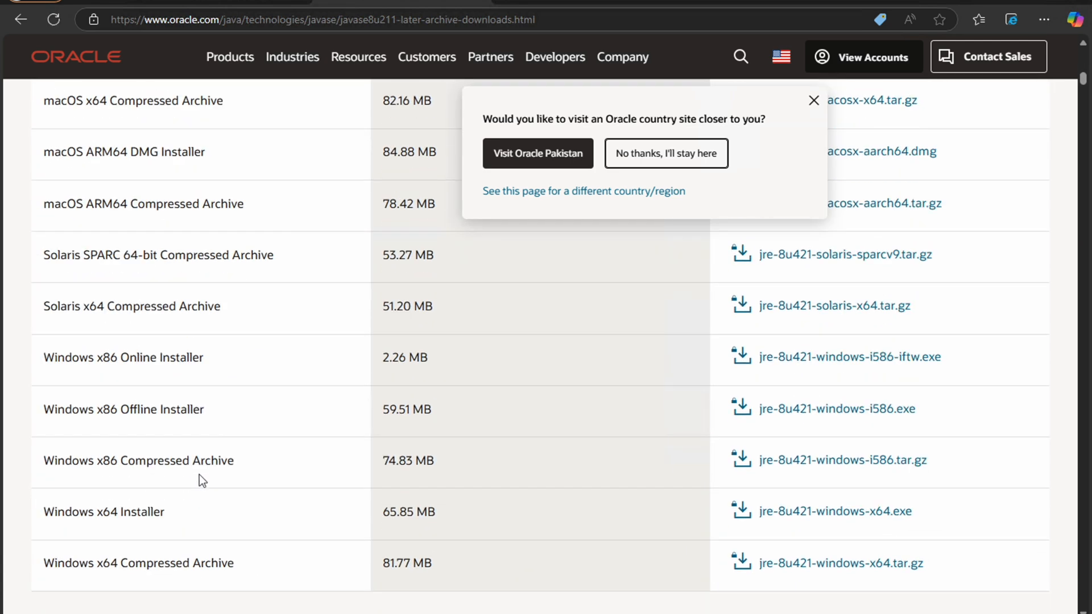
mouse_move(62, 533)
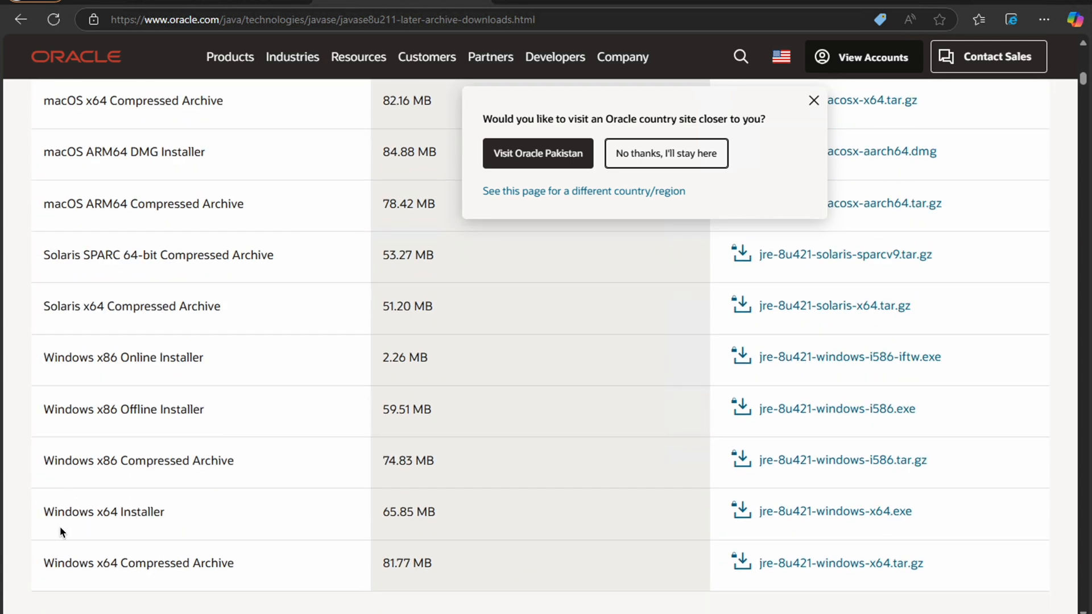
mouse_move(159, 517)
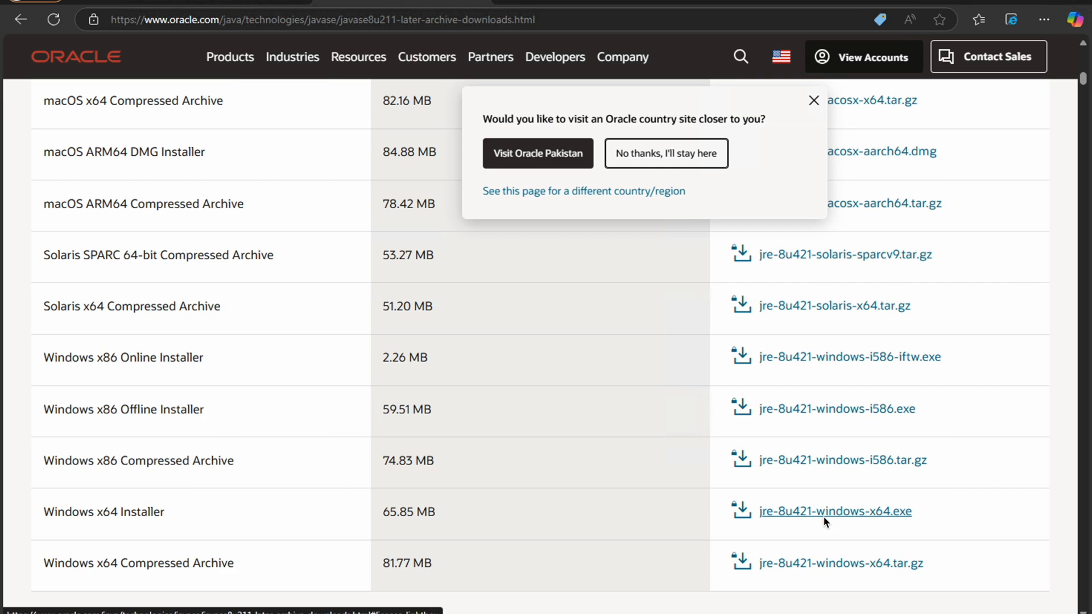
Accept the Oracle license and download jre-8u421-windows-x64.exe into the sw folder
left_click(833, 510)
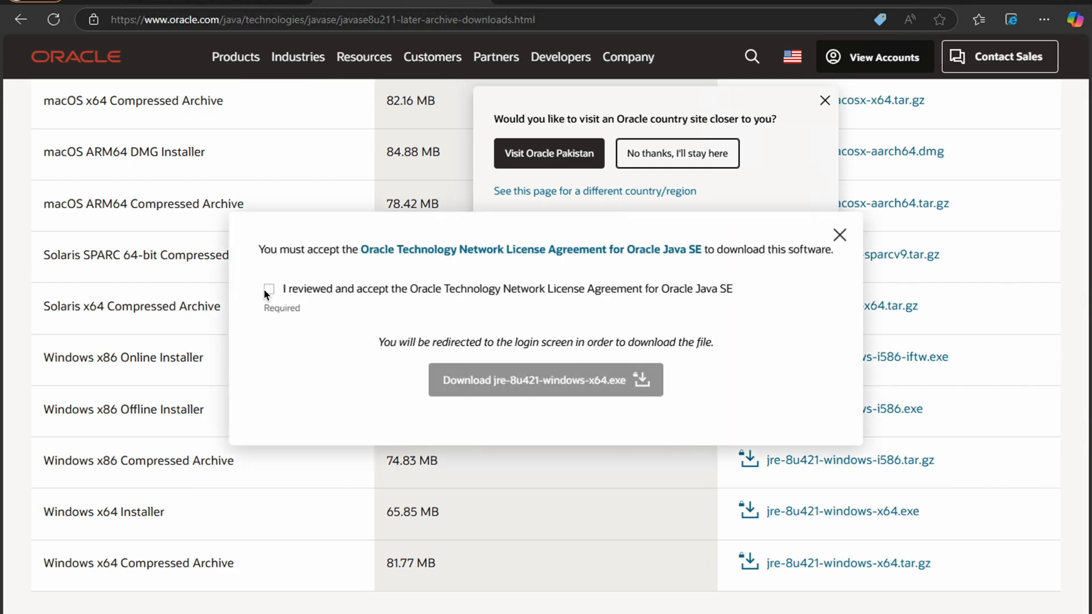
left_click(268, 290)
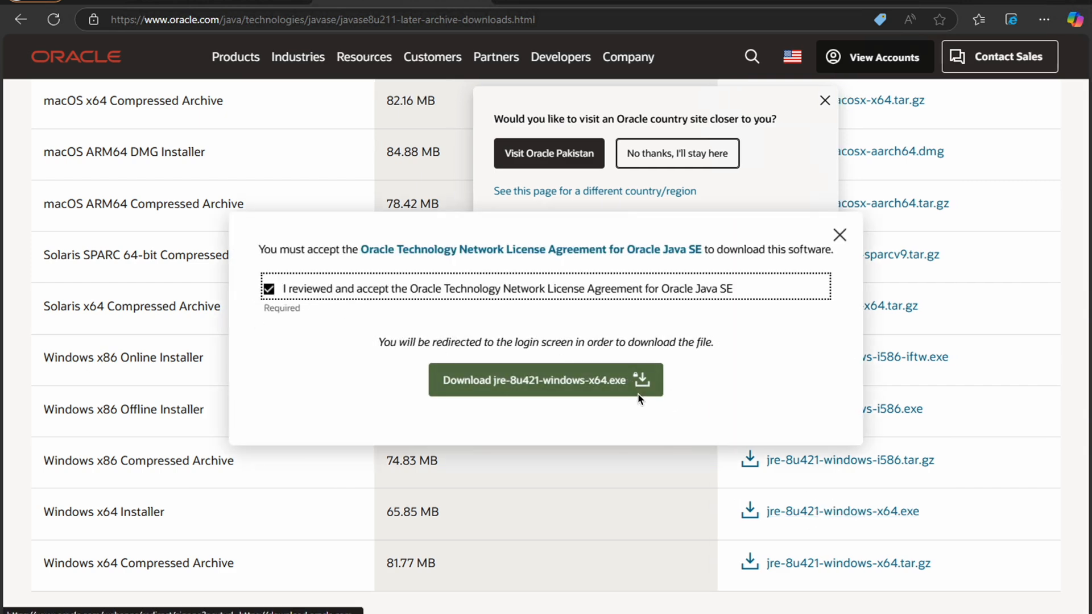
left_click(544, 380)
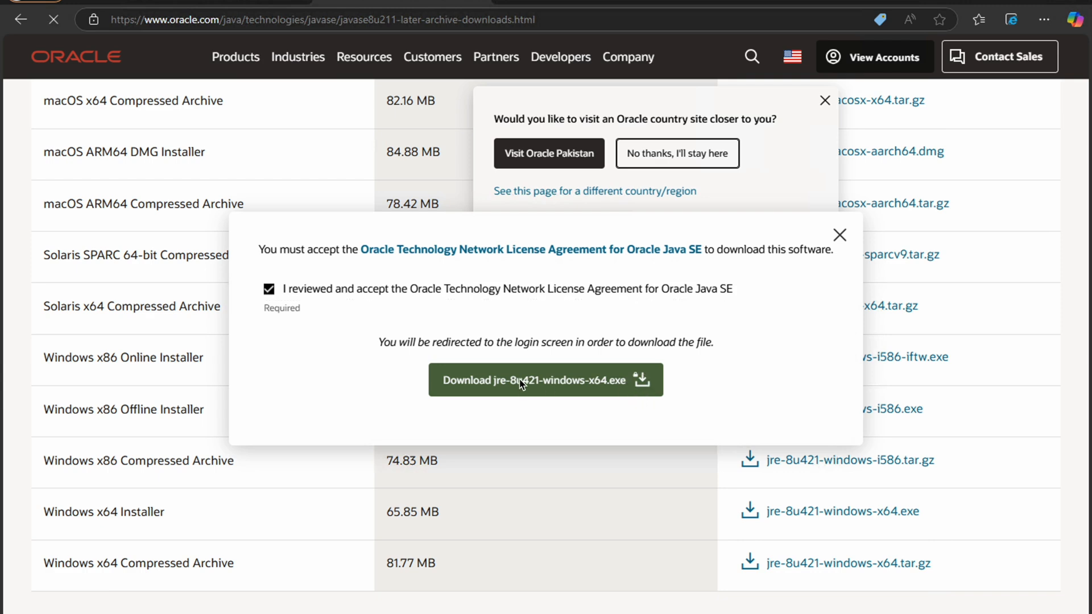
left_click(544, 380)
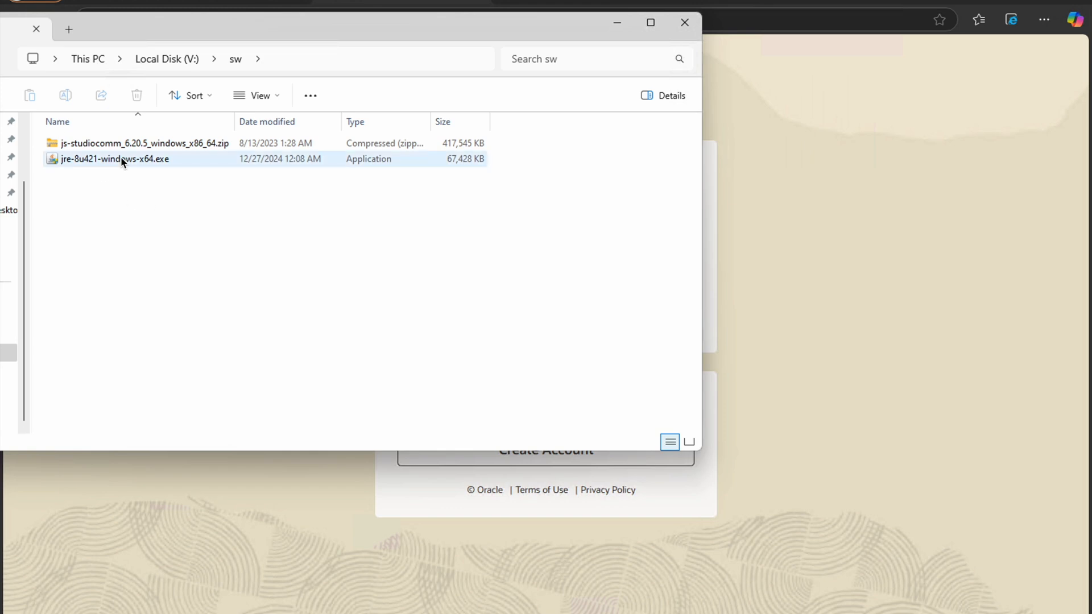
Show the context actions for jre-8u421-windows-x64.exe in the sw folder
right_click(115, 159)
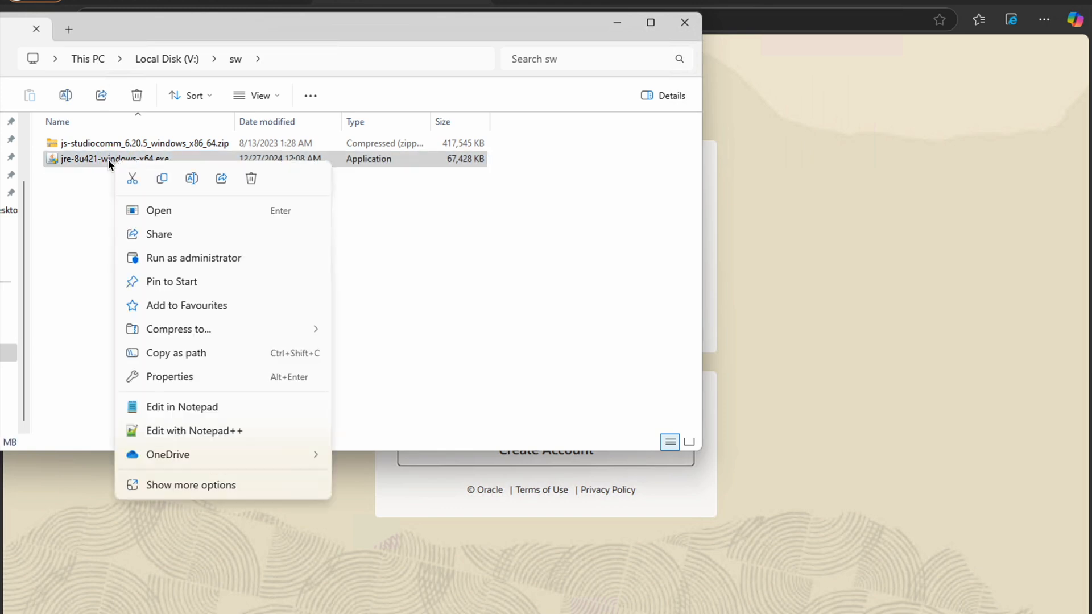
mouse_move(218, 264)
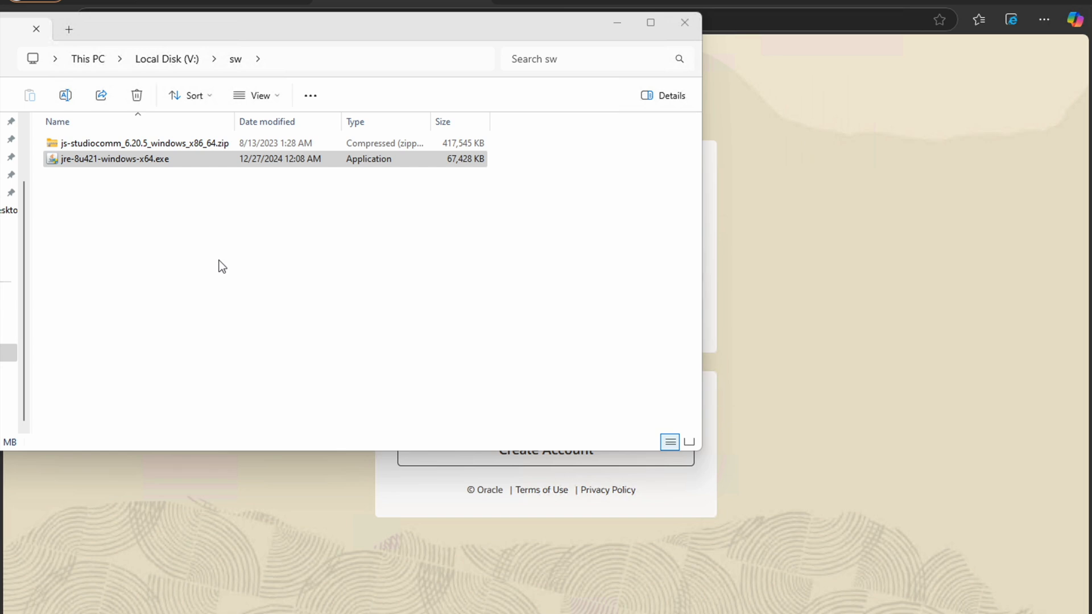
Launch the JRE installer with a custom destination folder and browse for it
double_click(114, 159)
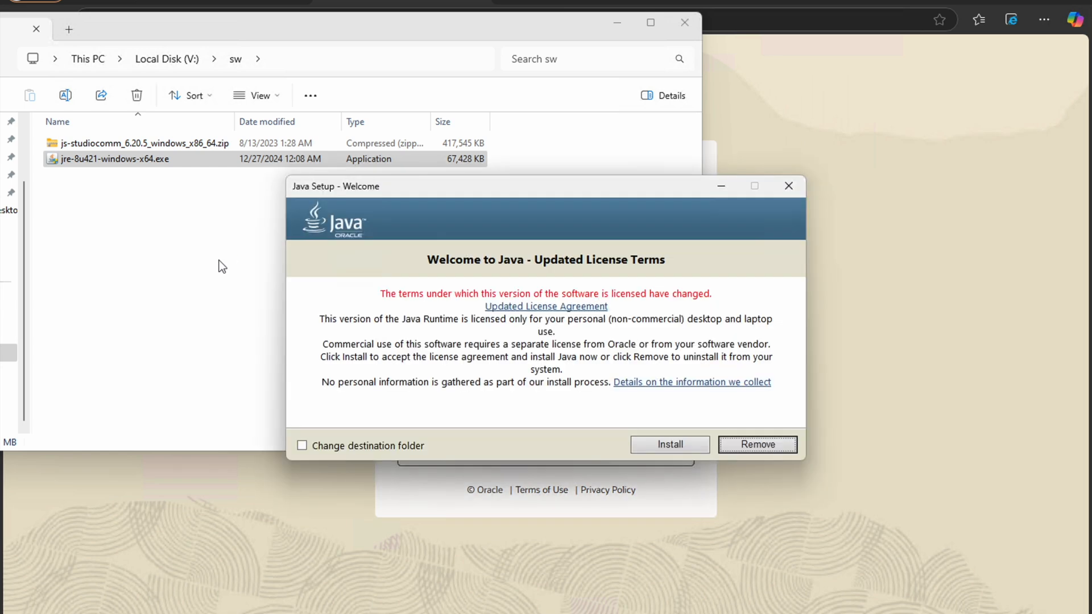
left_click(303, 445)
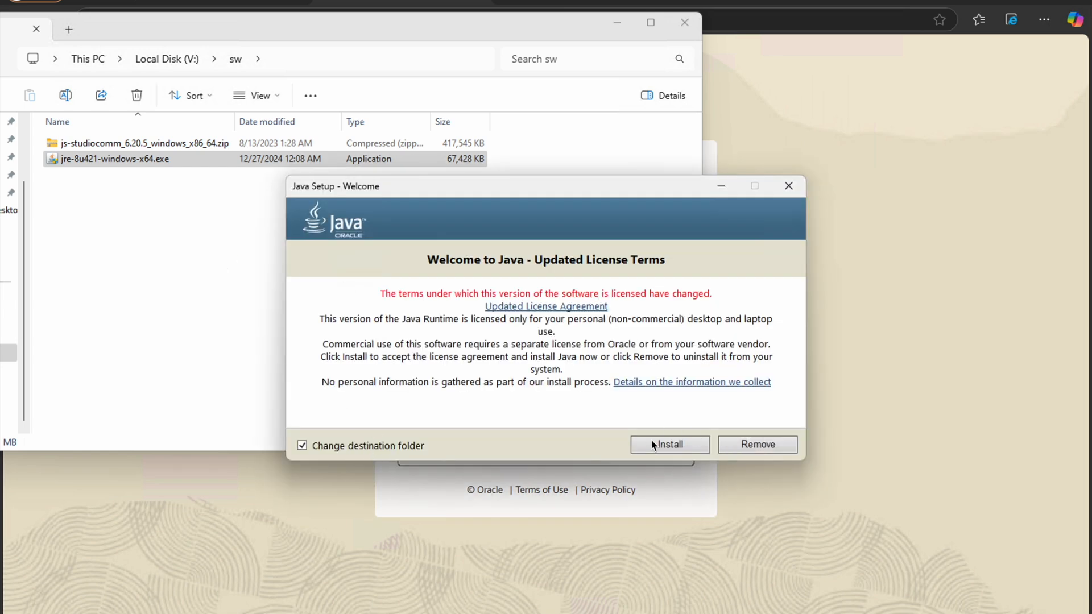
left_click(667, 445)
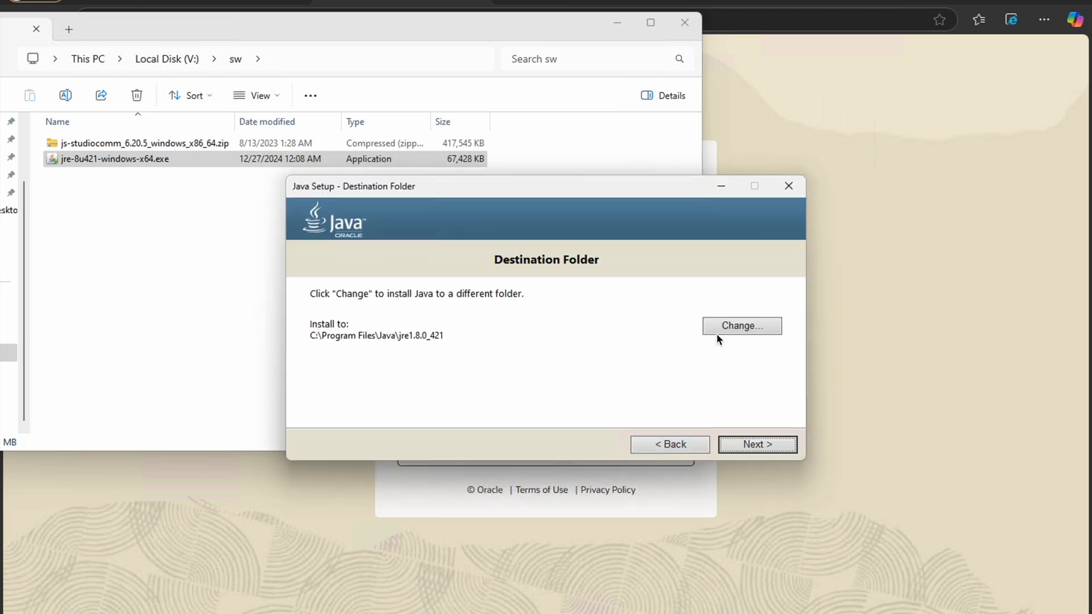
mouse_move(736, 362)
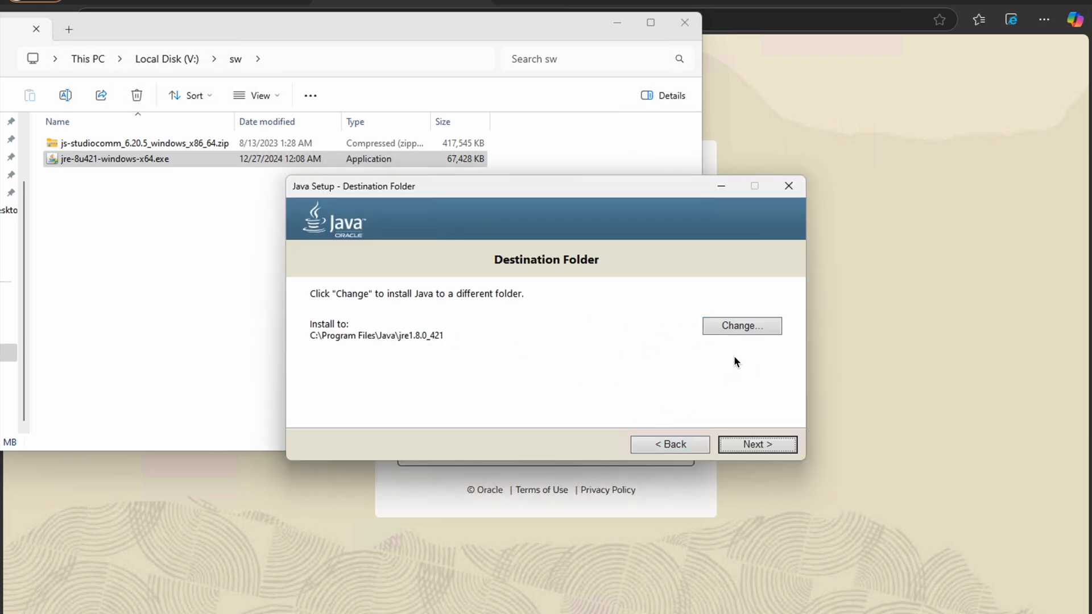
left_click(740, 326)
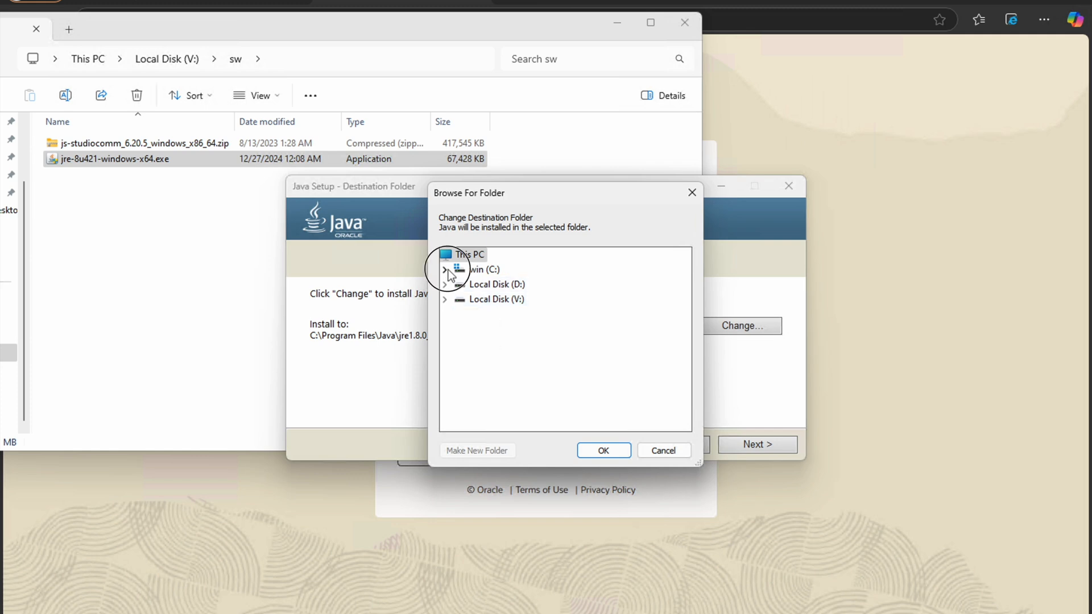
Create a new jre8 folder under C:\Java and install Java into C:\Java\jre8
left_click(444, 269)
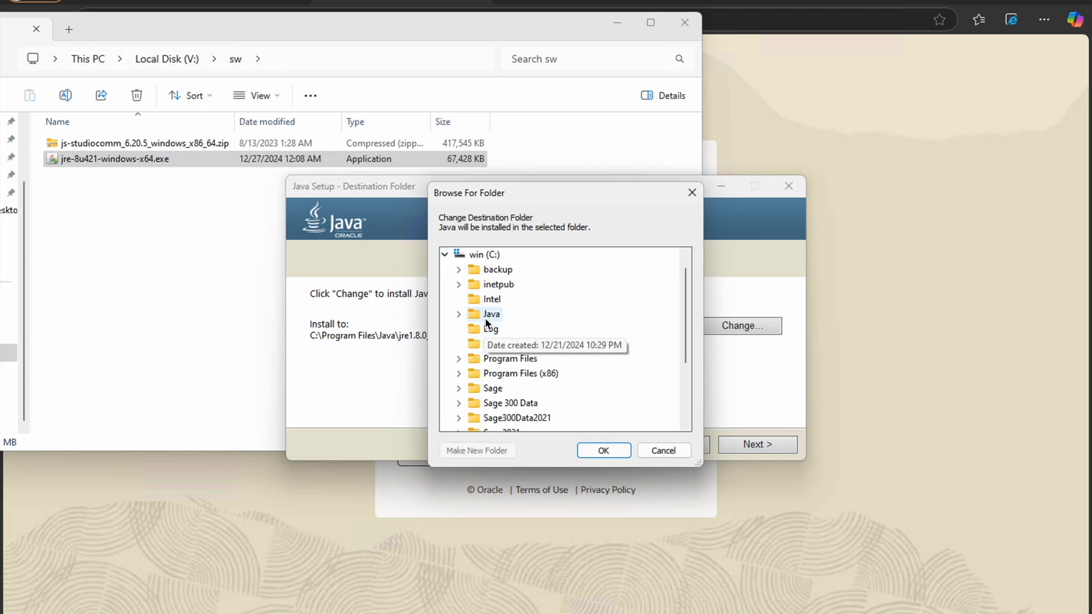
left_click(458, 314)
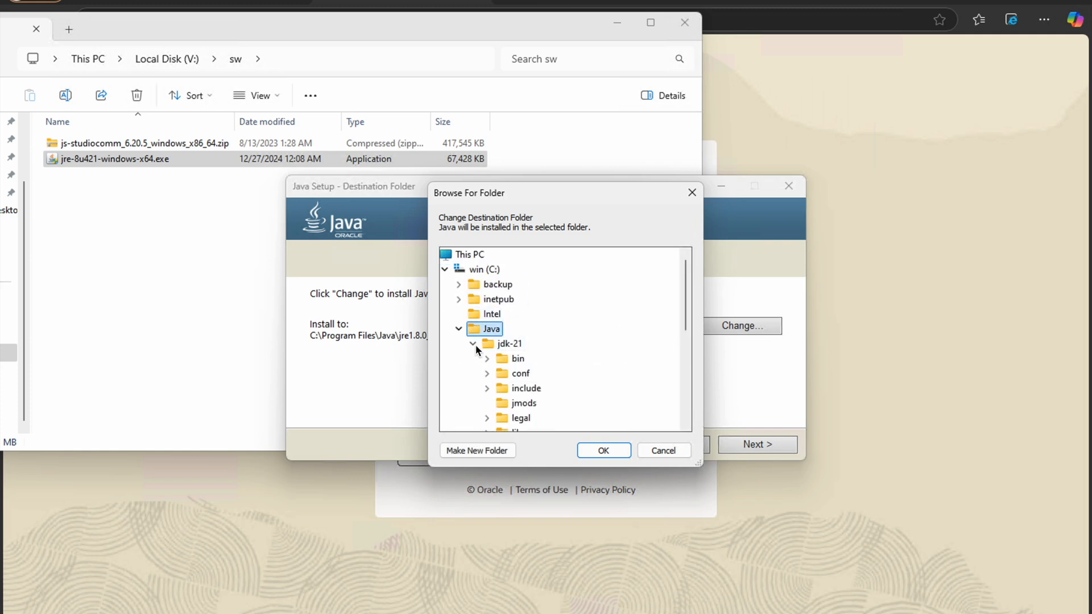
left_click(472, 344)
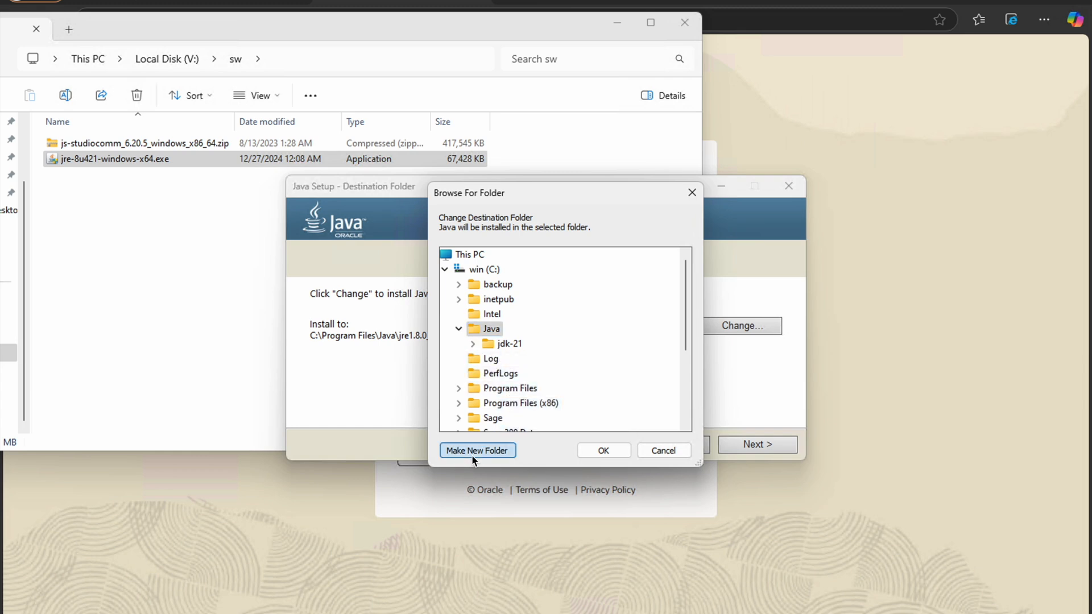
left_click(477, 451)
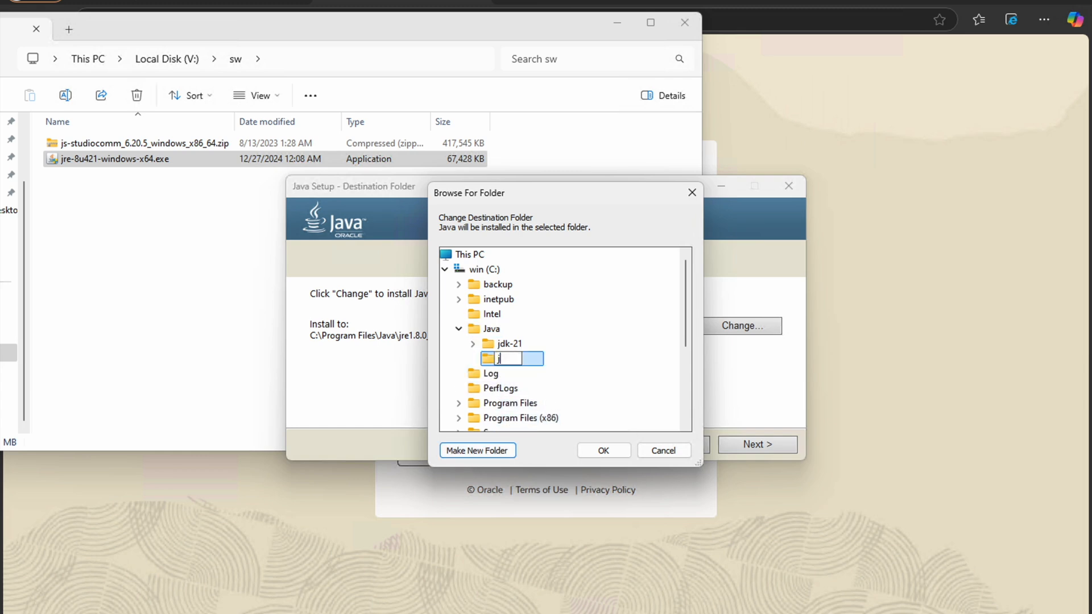
type("re8")
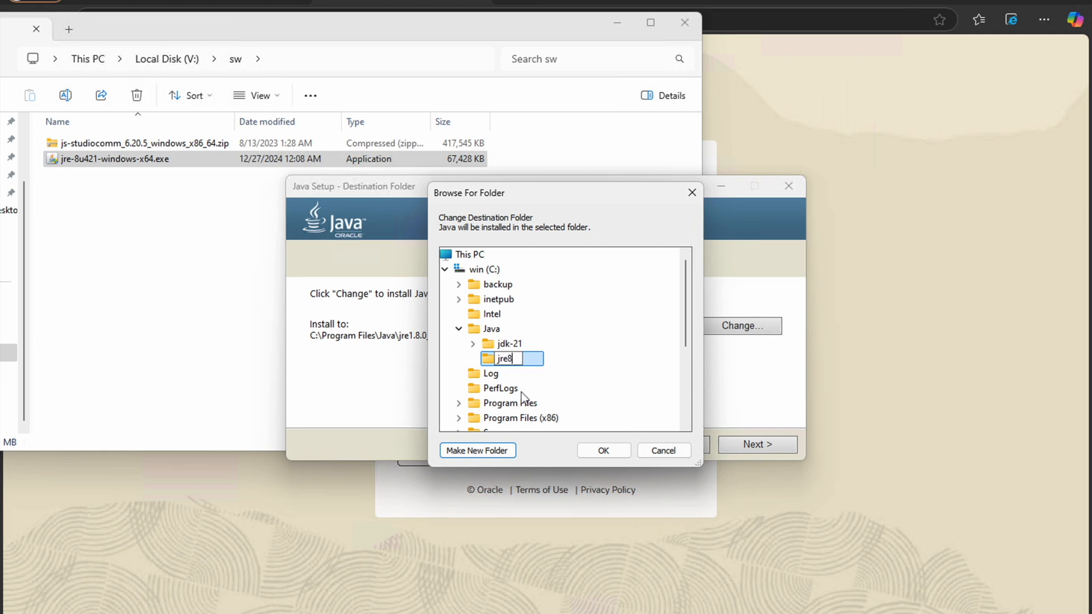
left_click(602, 451)
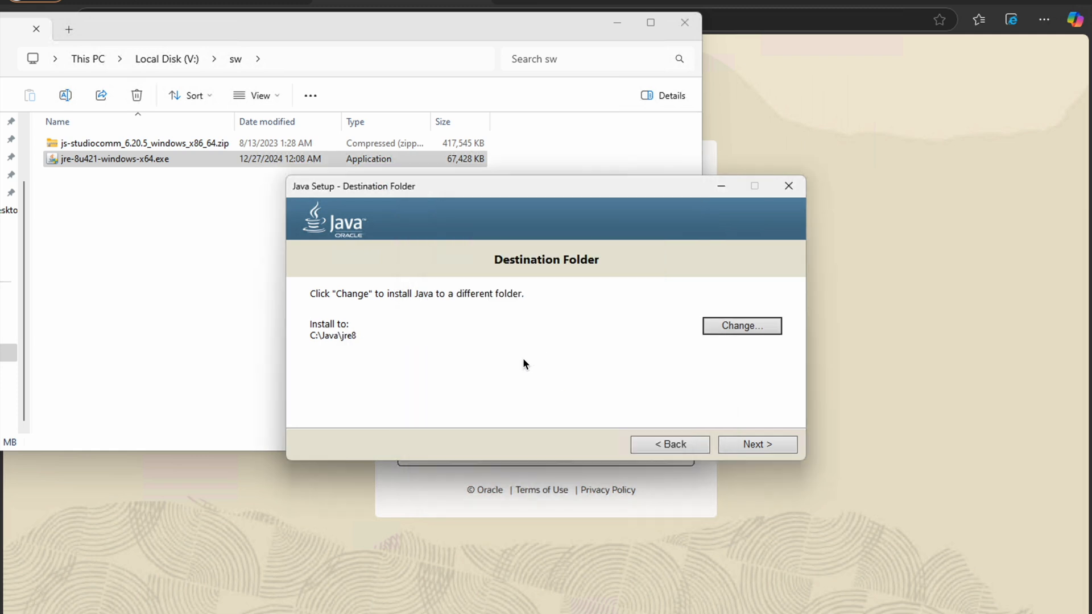
left_click(757, 445)
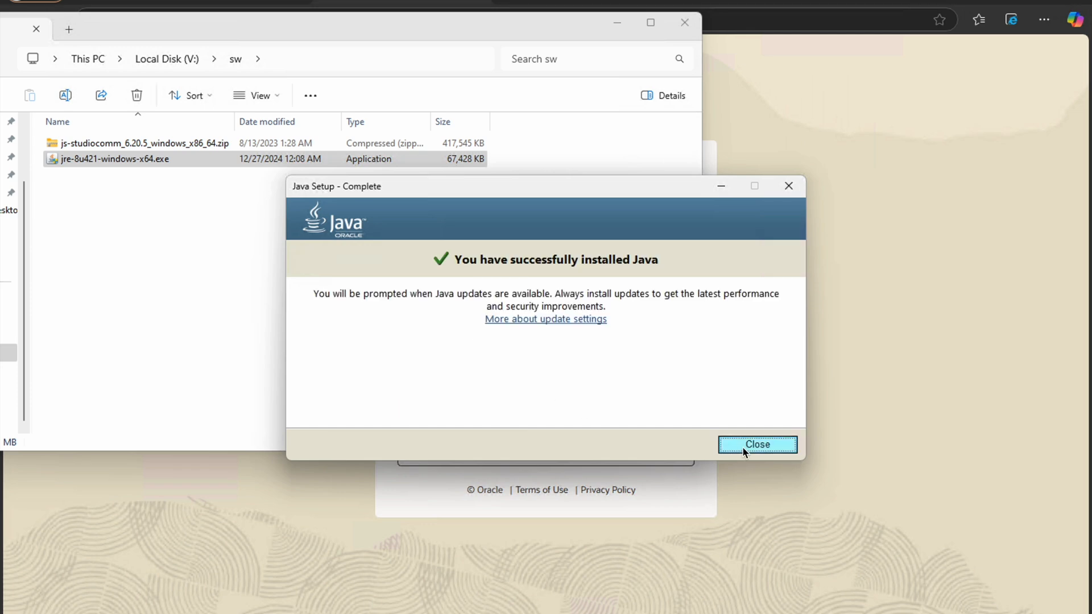
Close the finished Java installer and launch Forms Builder from the Start menu
left_click(757, 445)
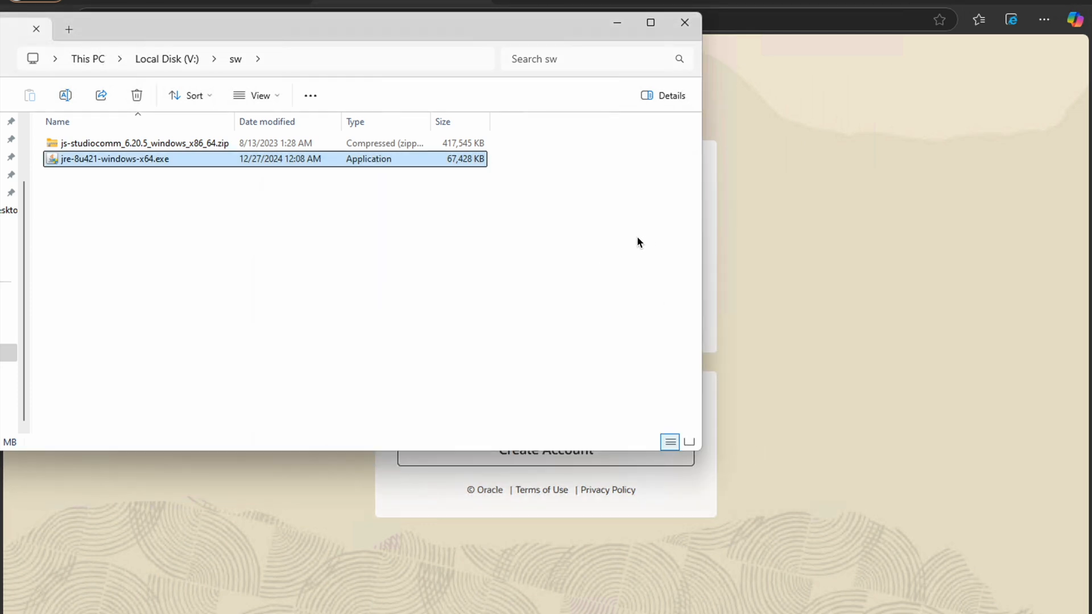
type("for")
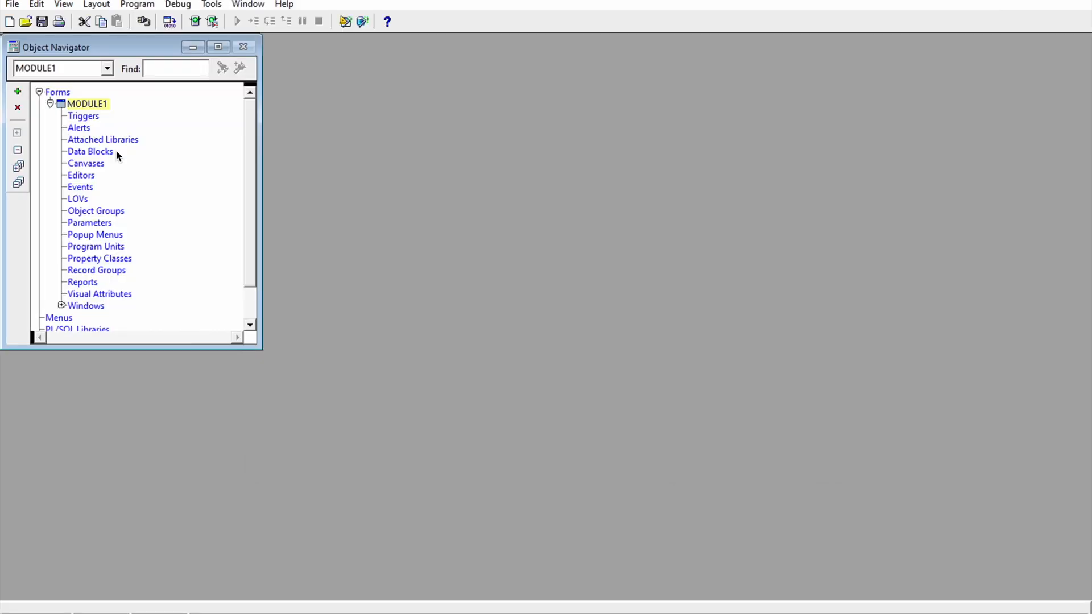
mouse_move(127, 129)
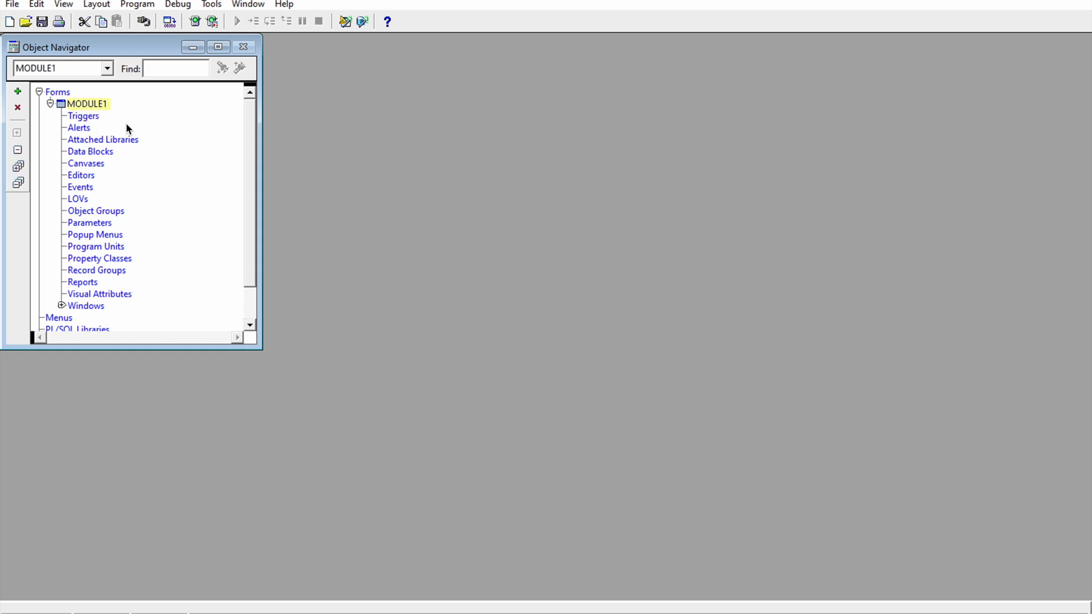
Save the MODULE1 form module as test_form via File > Save As
left_click(103, 138)
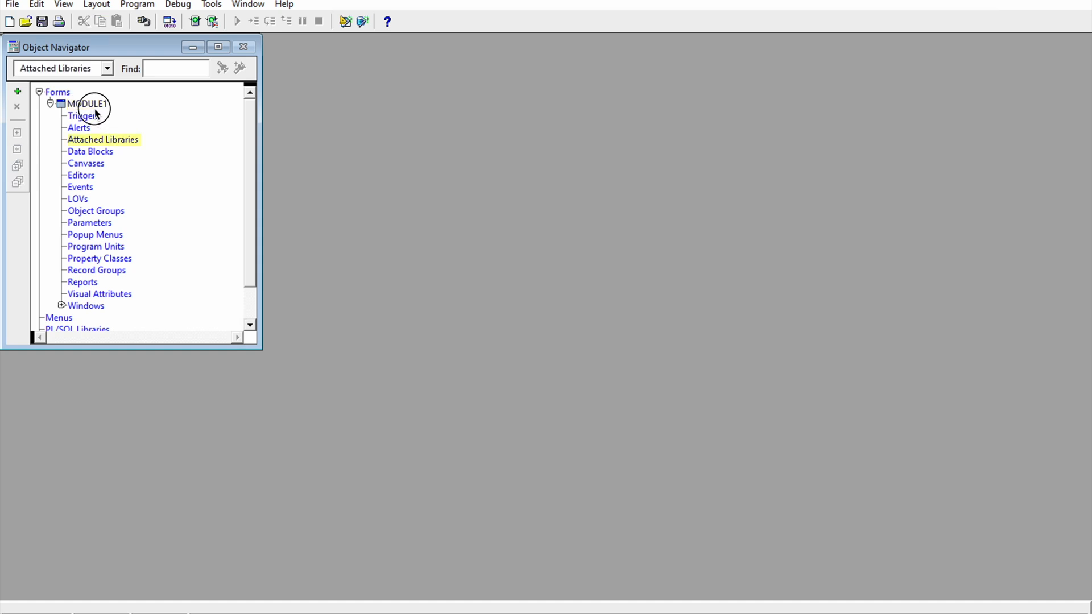
left_click(89, 103)
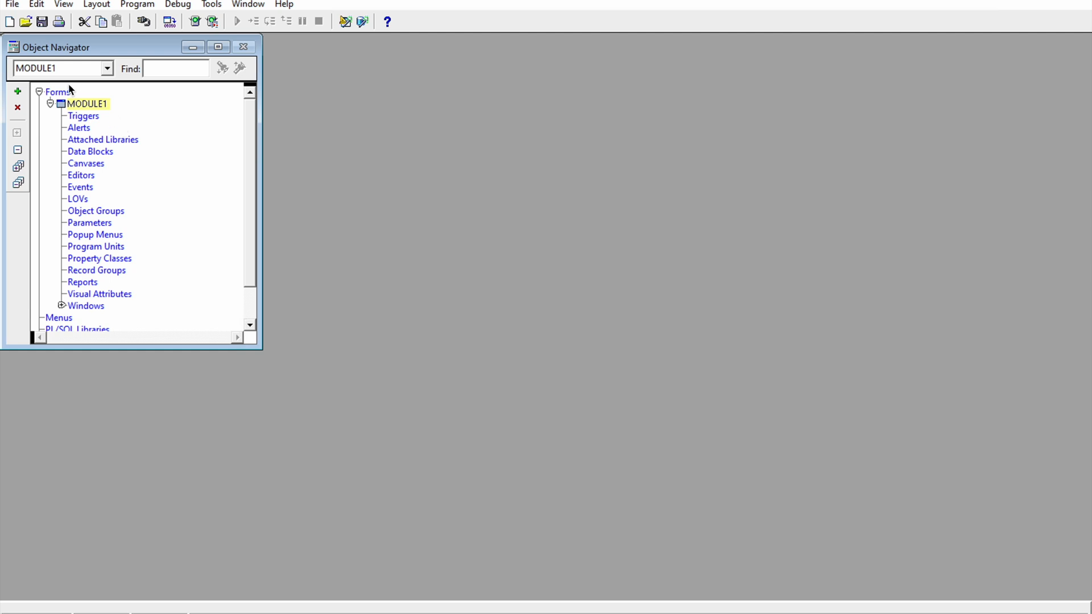
mouse_move(52, 55)
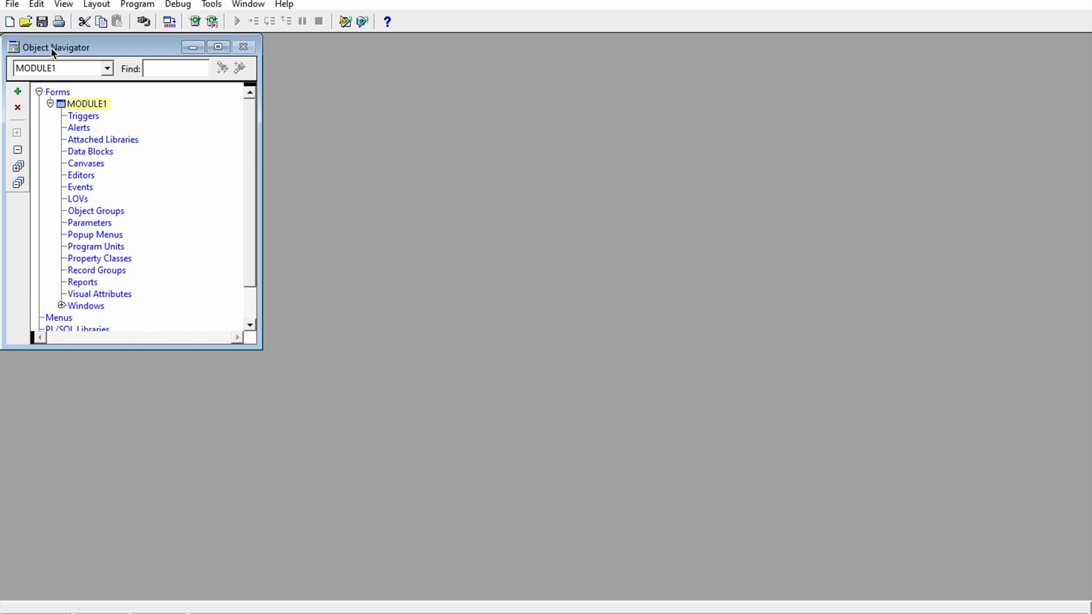
left_click(11, 4)
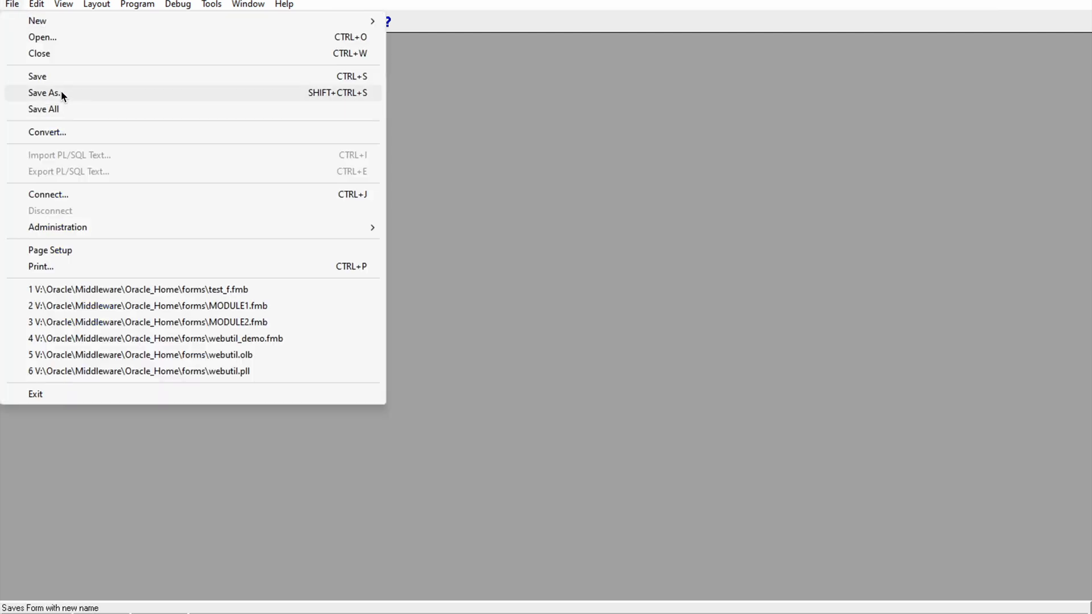
left_click(44, 92)
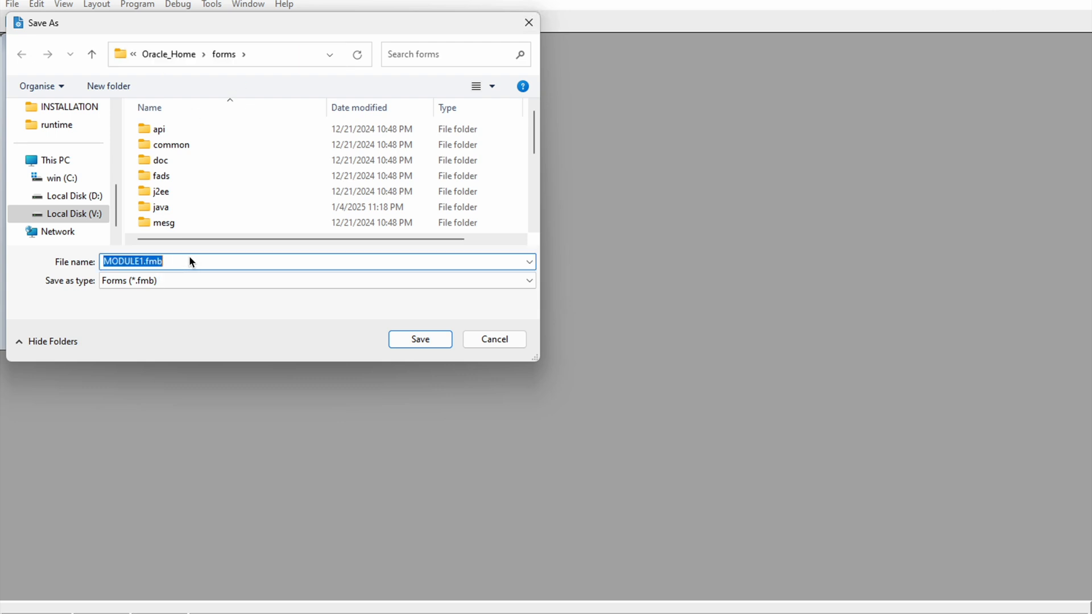
type("test_form")
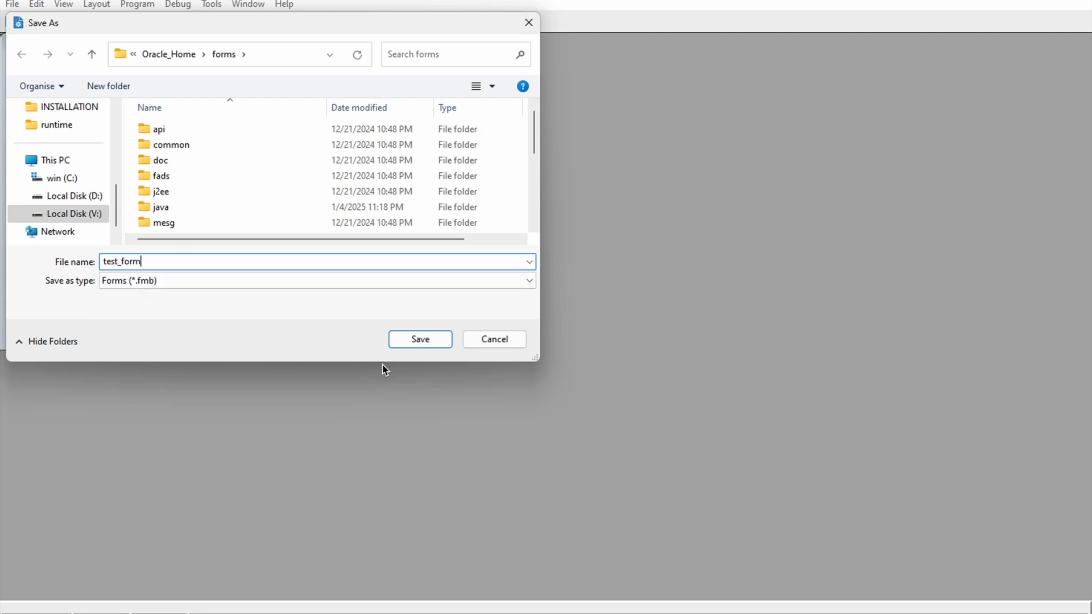
left_click(419, 339)
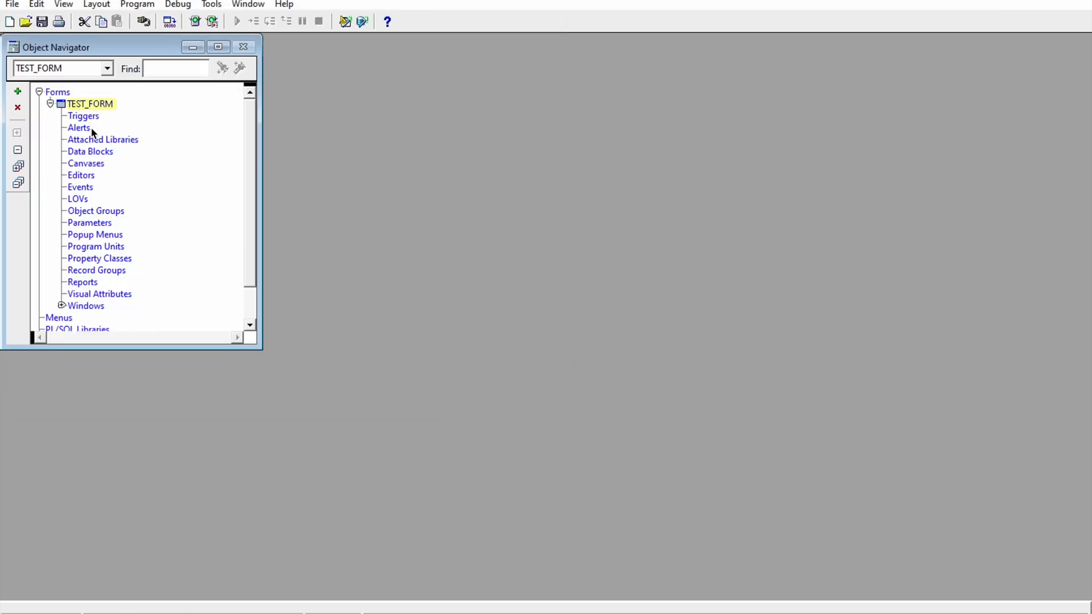
Add a new canvas CANVAS2 to TEST_FORM and open it in the layout editor
right_click(89, 104)
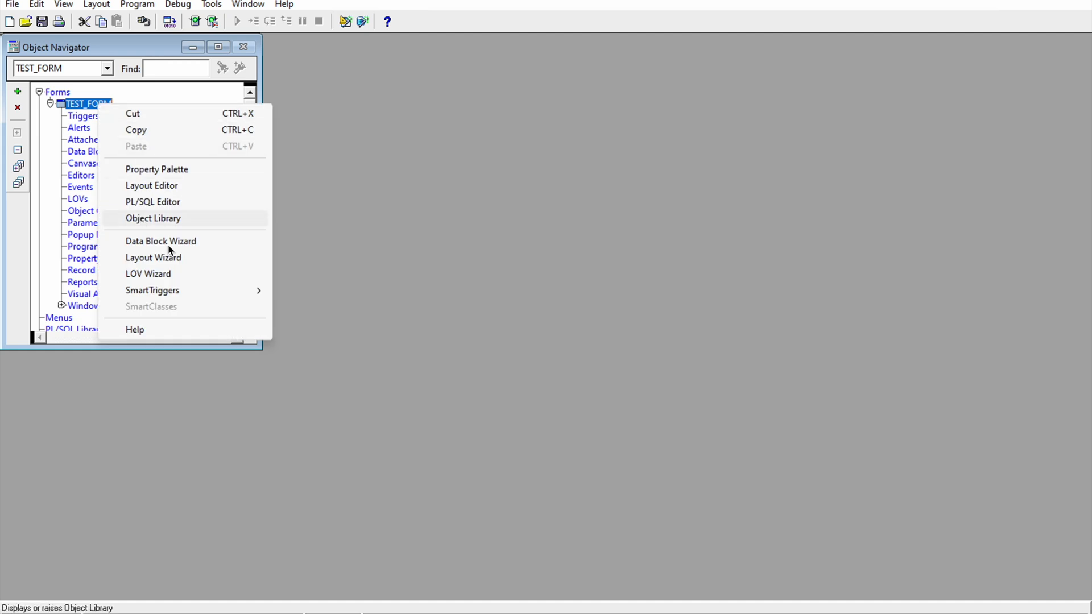
mouse_move(166, 230)
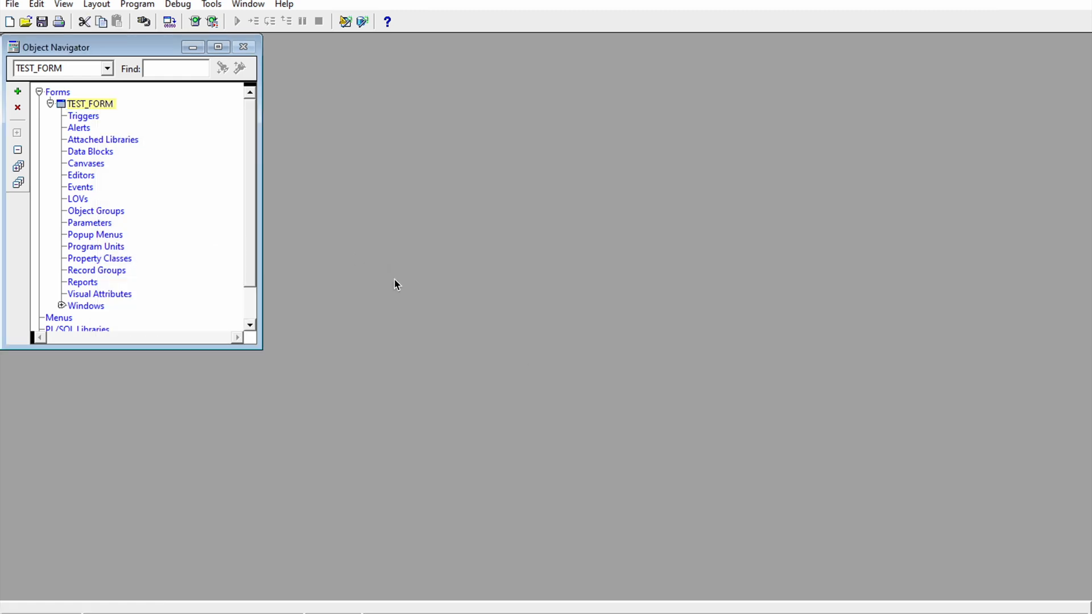
left_click(61, 163)
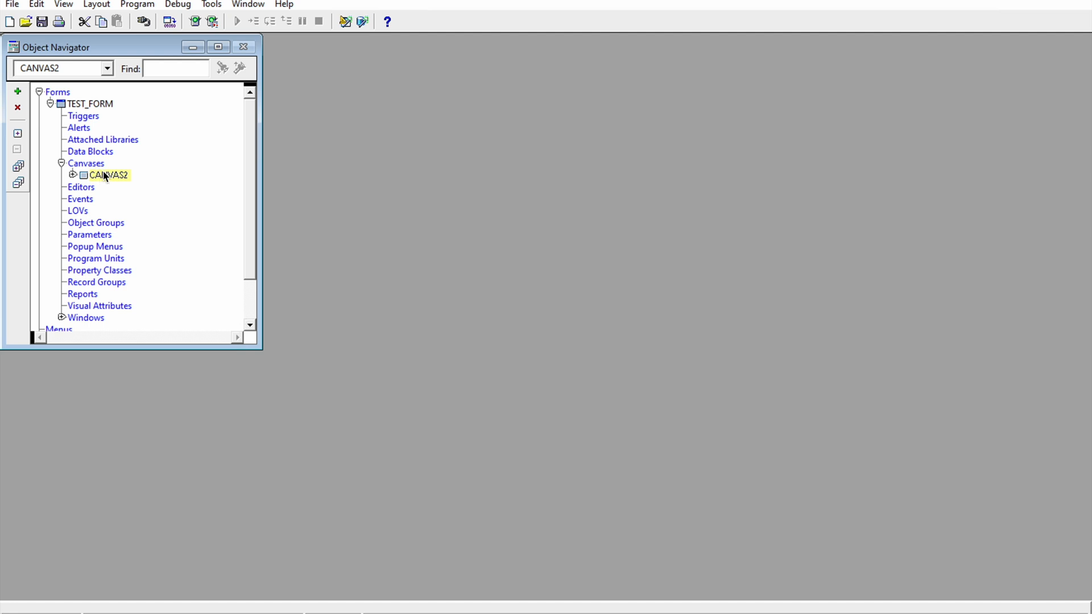
left_click(106, 175)
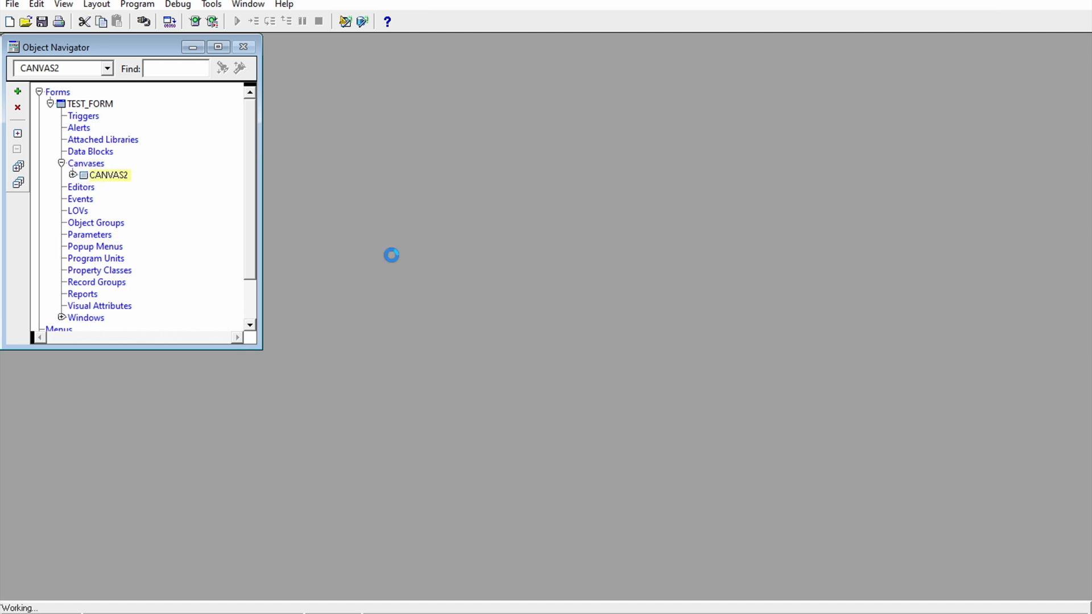
double_click(108, 175)
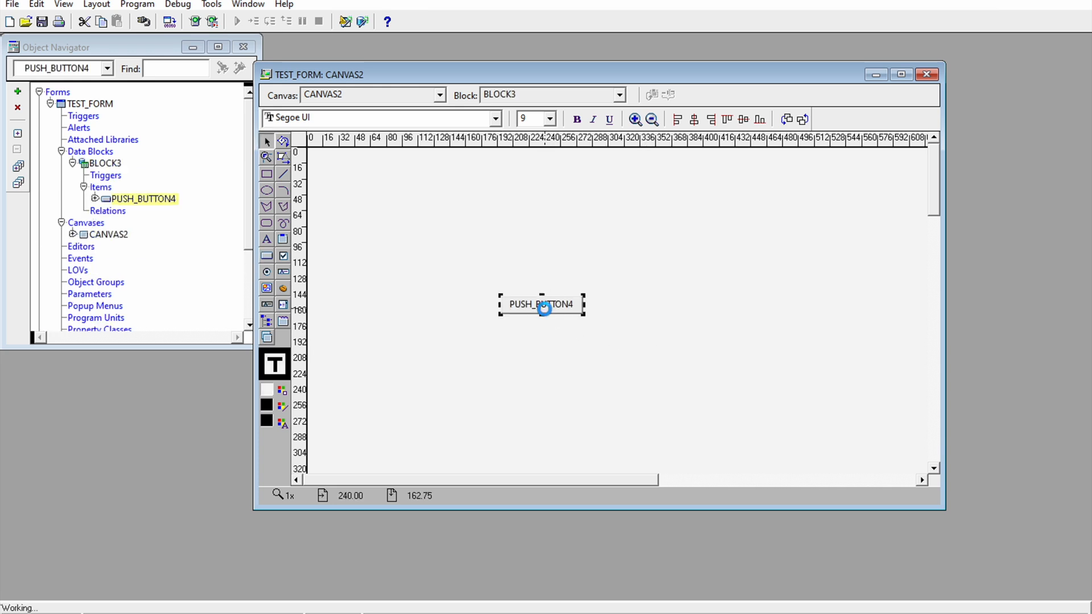
Name the new push button TESTME and label it 'Test Me' in the Property Palette
double_click(540, 305)
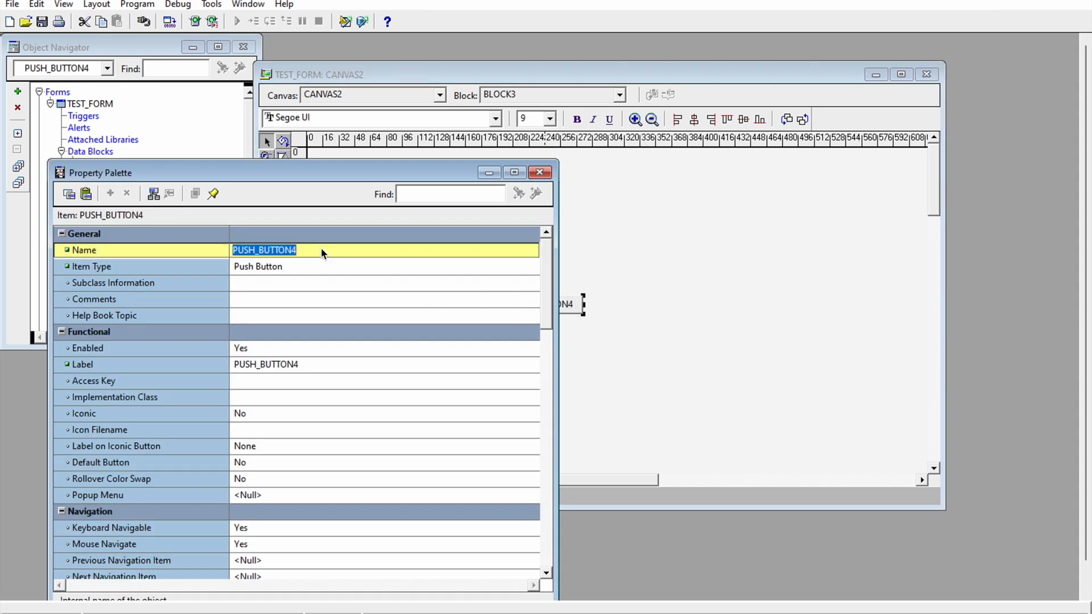
type("Te")
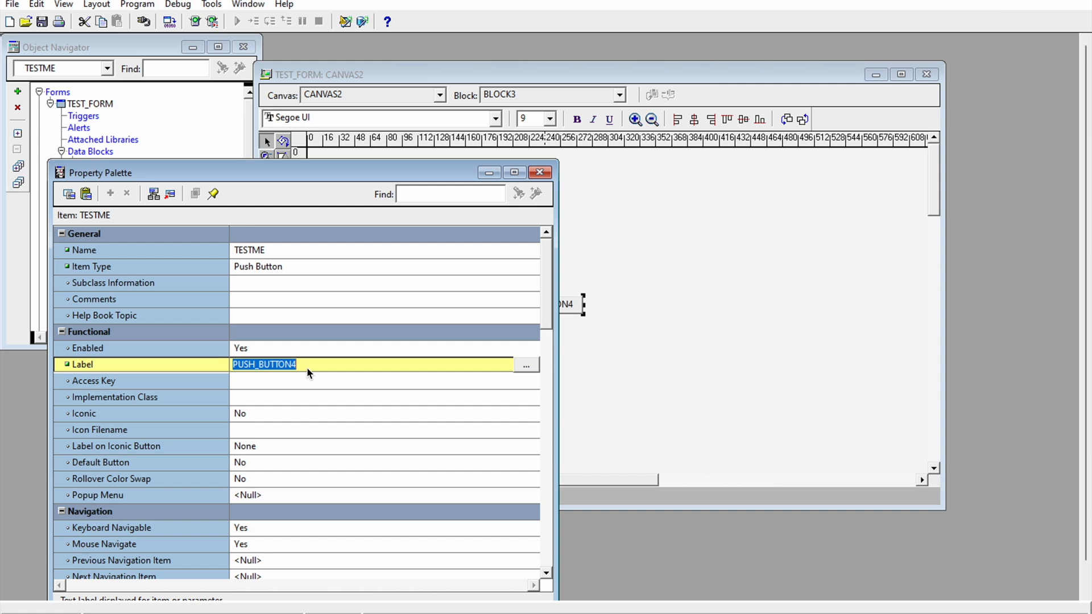
type("Test Me")
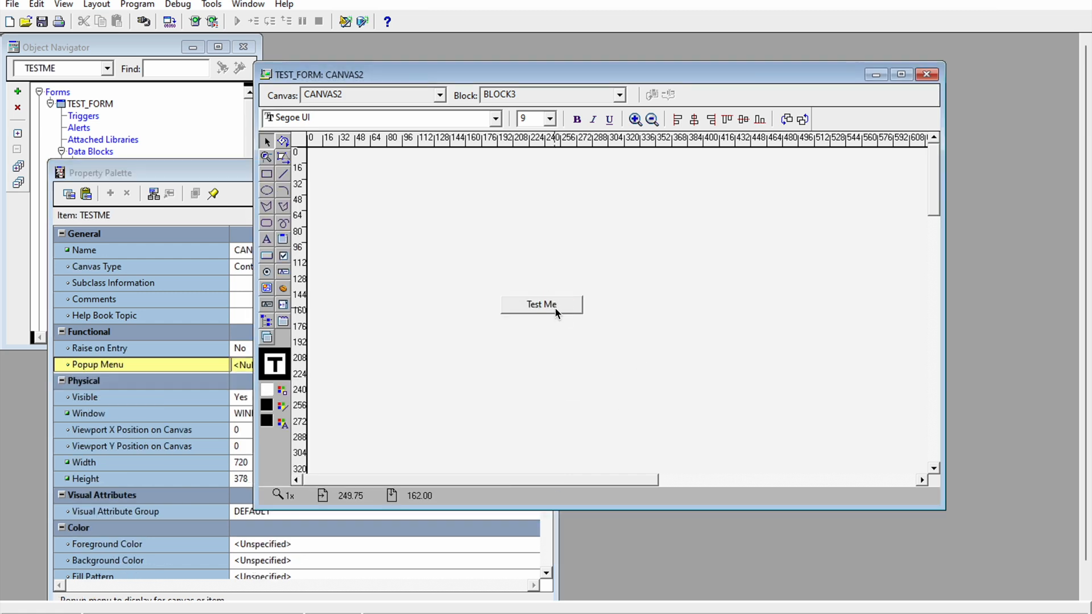
Give TESTME a WHEN-BUTTON-PRESSED trigger containing exit_form; and compile it
right_click(541, 305)
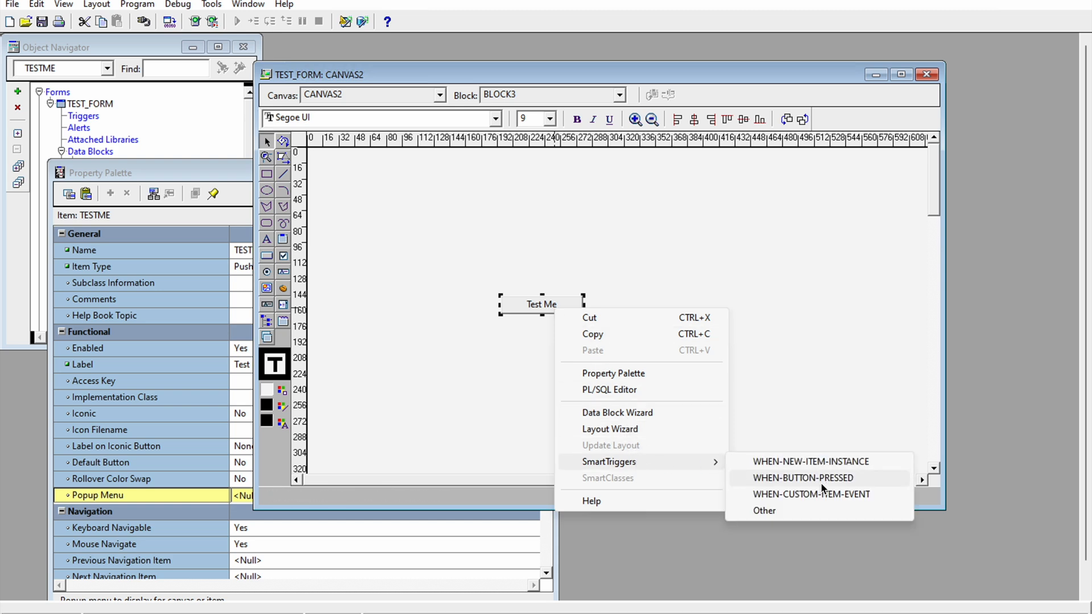
left_click(802, 477)
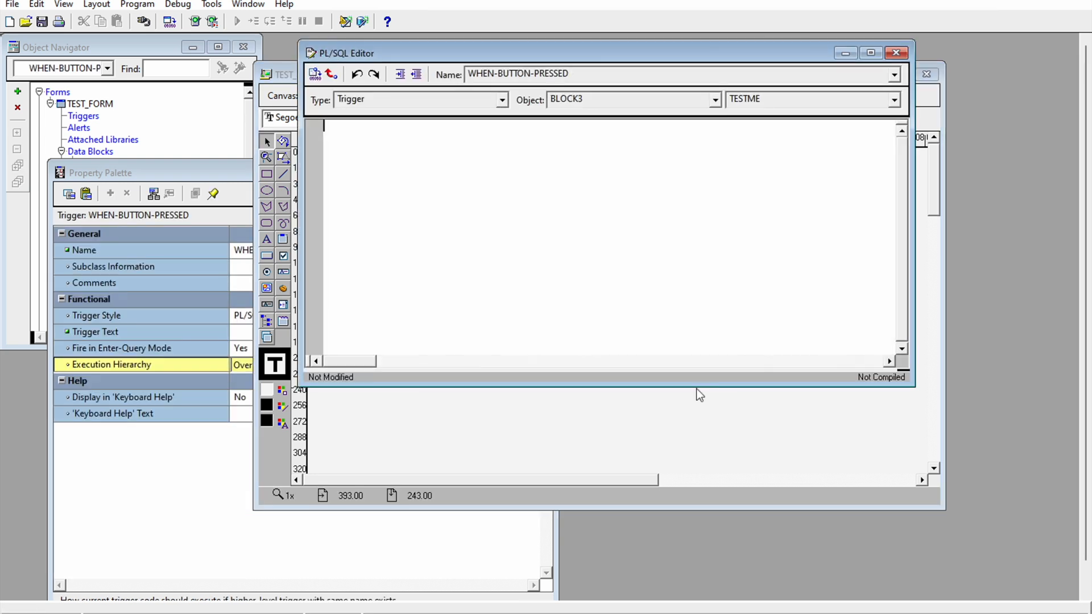
type("e")
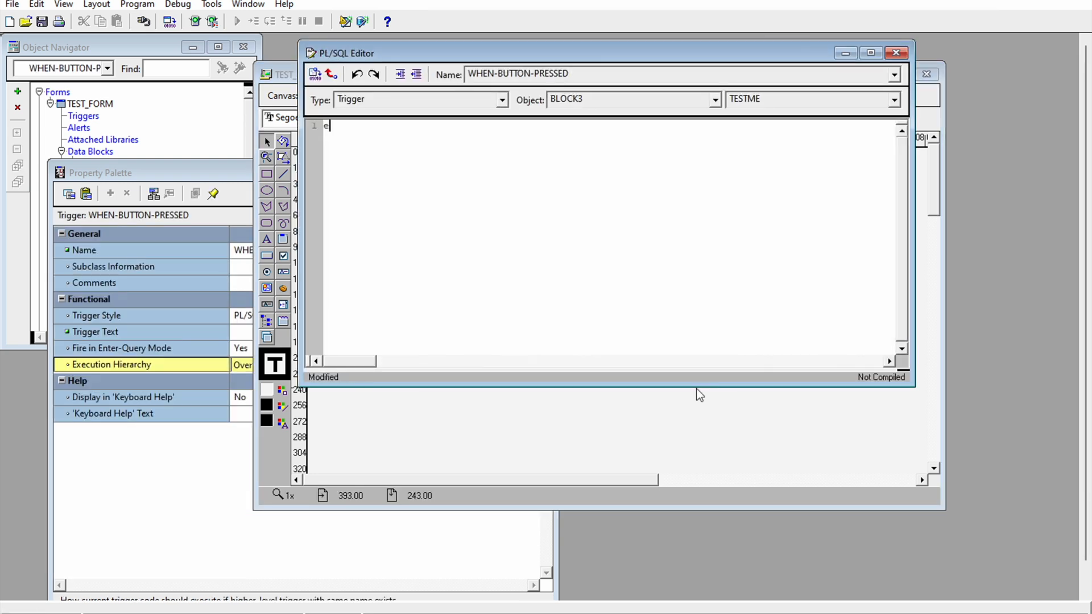
type("xit_form;")
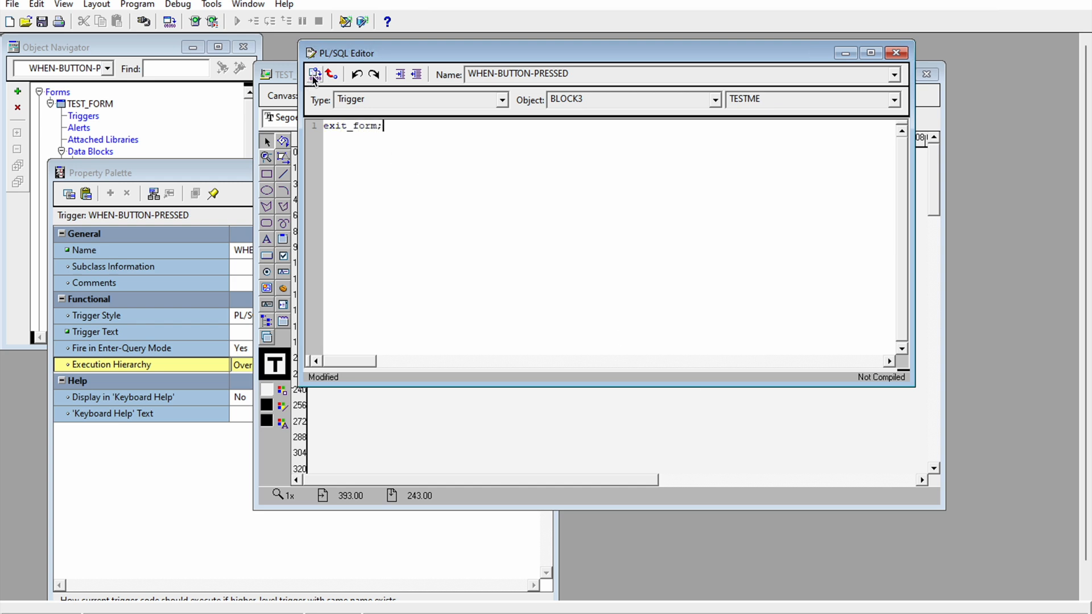
left_click(314, 75)
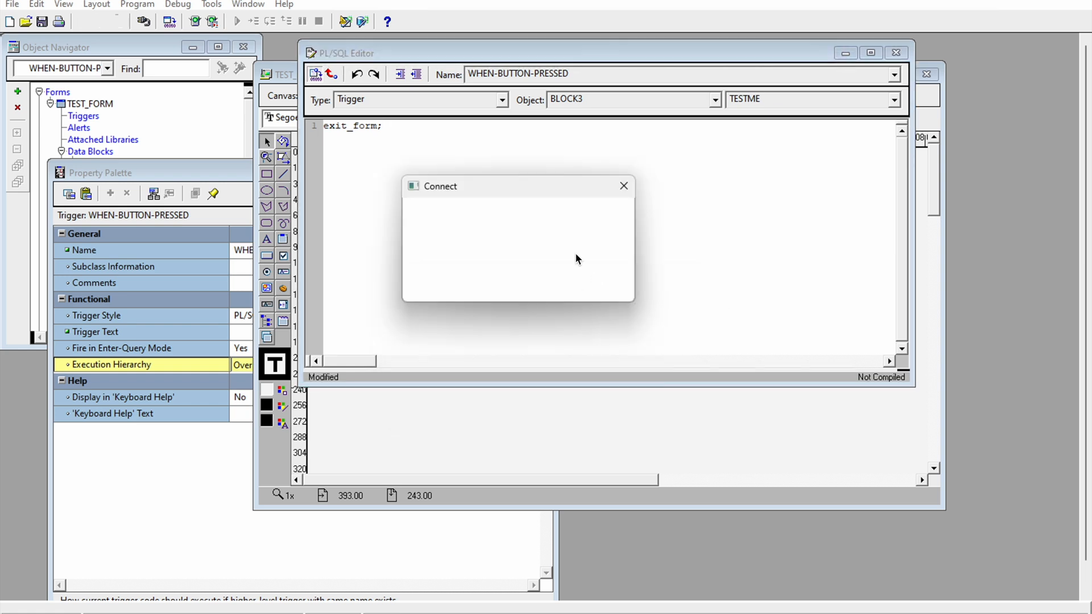
Log in with the user credentials to database freepdb1 and dismiss the PL/SQL Editor
type("test_f")
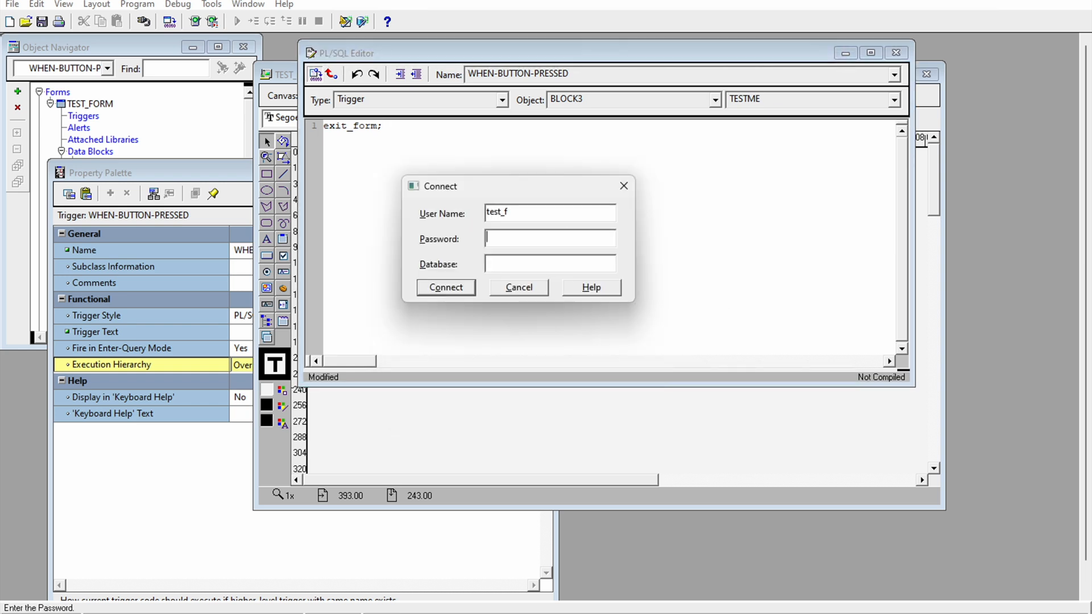
type("****")
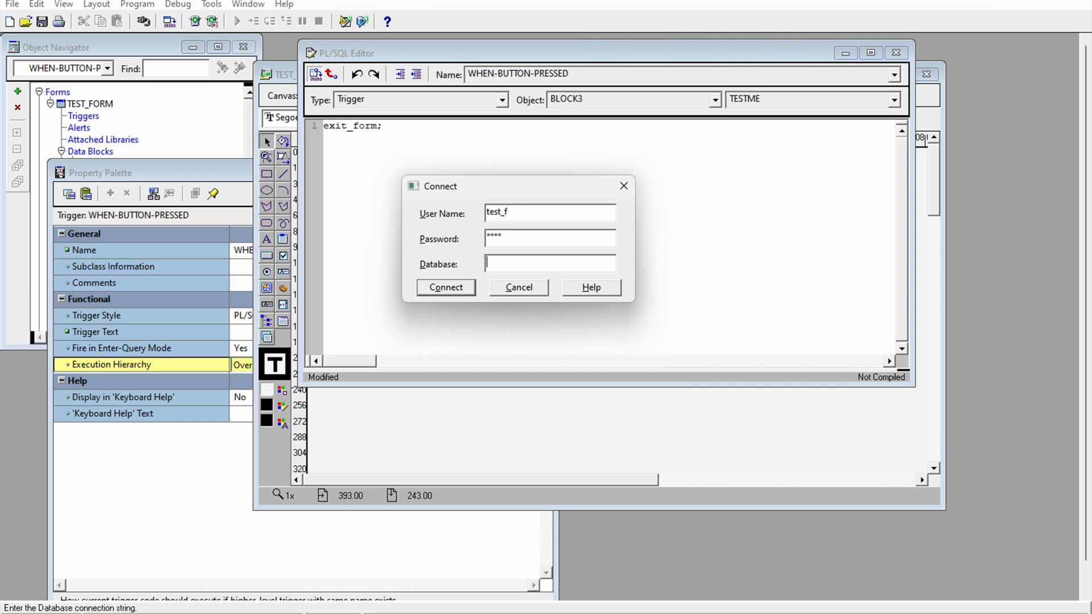
type("freepd")
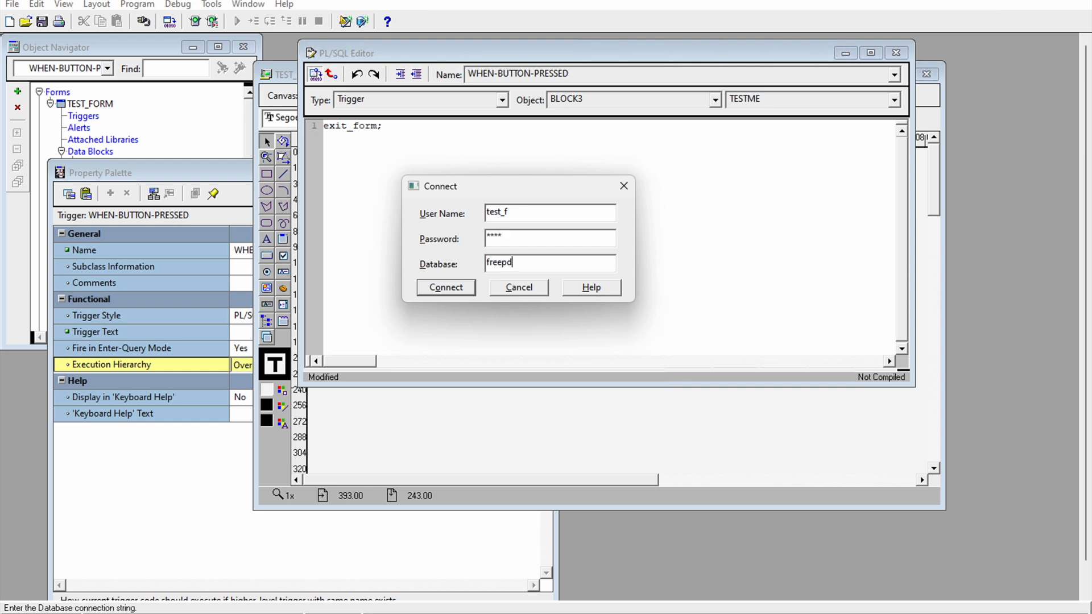
left_click(444, 286)
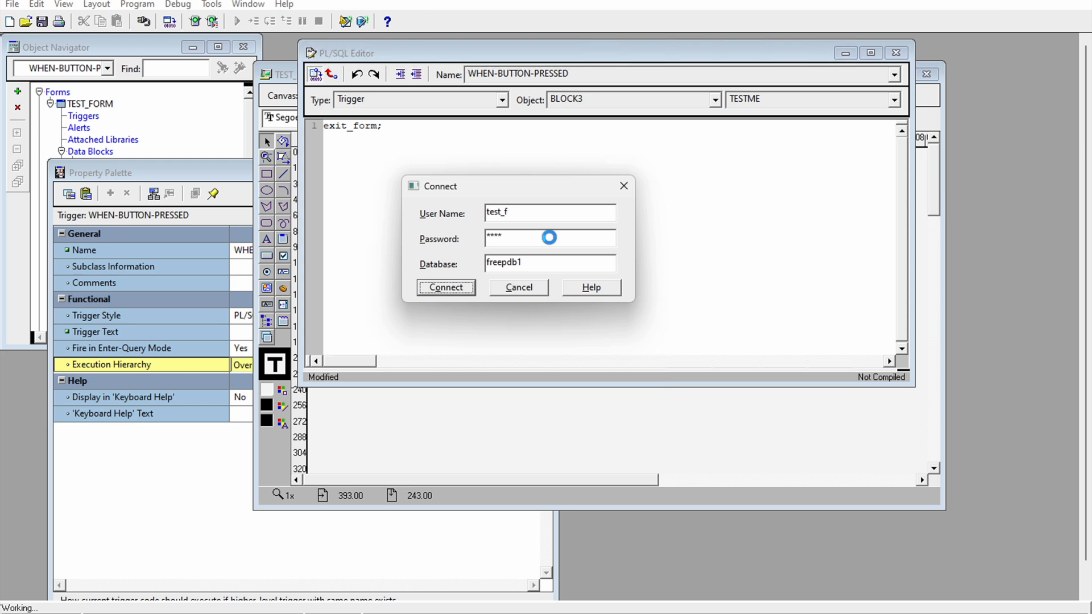
left_click(444, 287)
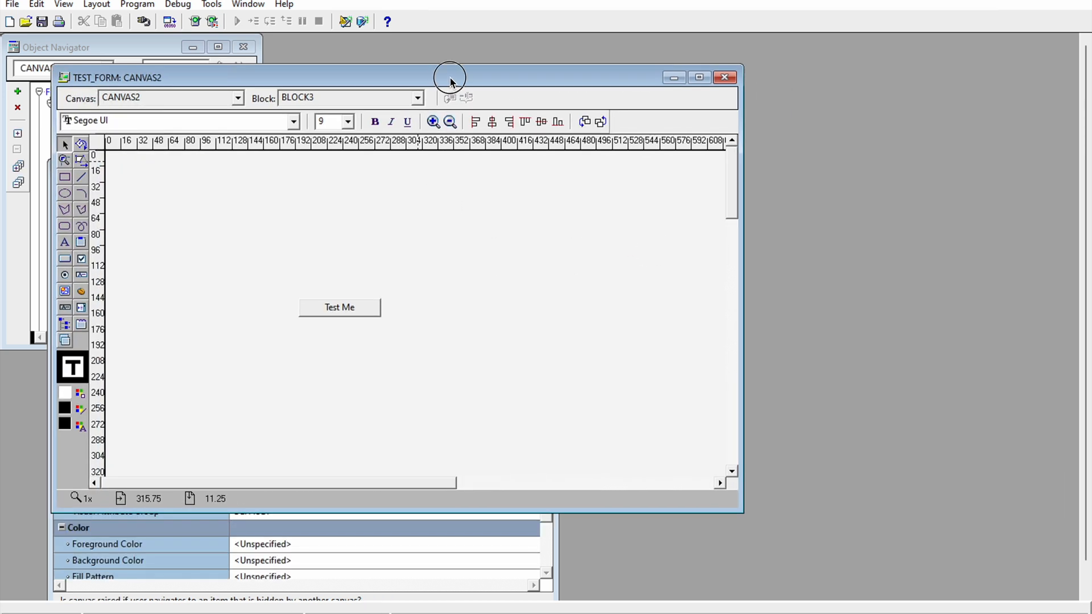
Enable Run Standalone and Show URL Parameters in Runtime preferences, then run TEST_FORM
left_click(12, 5)
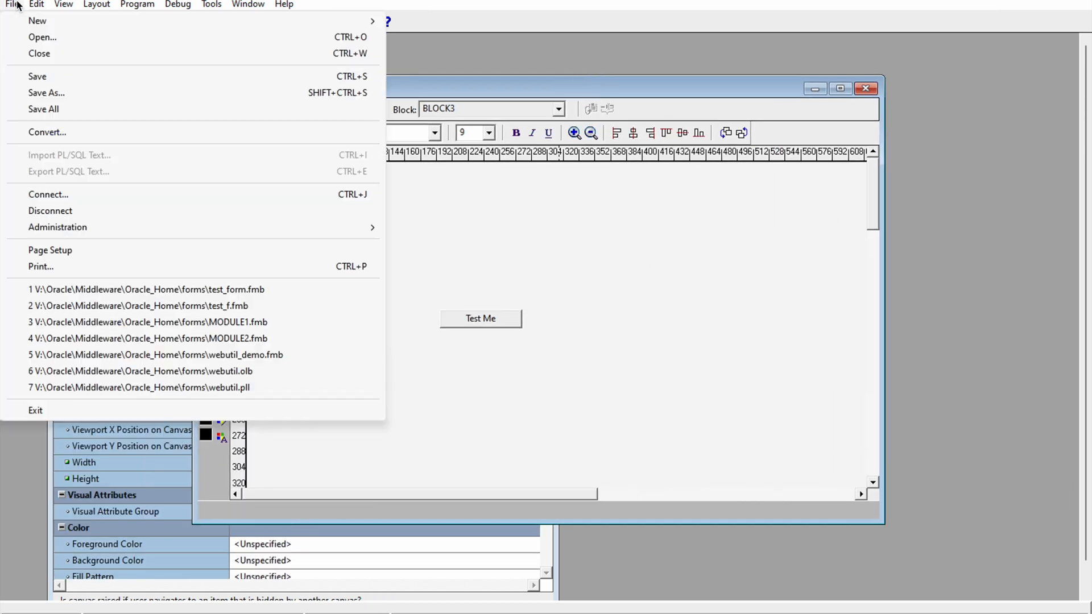
left_click(35, 5)
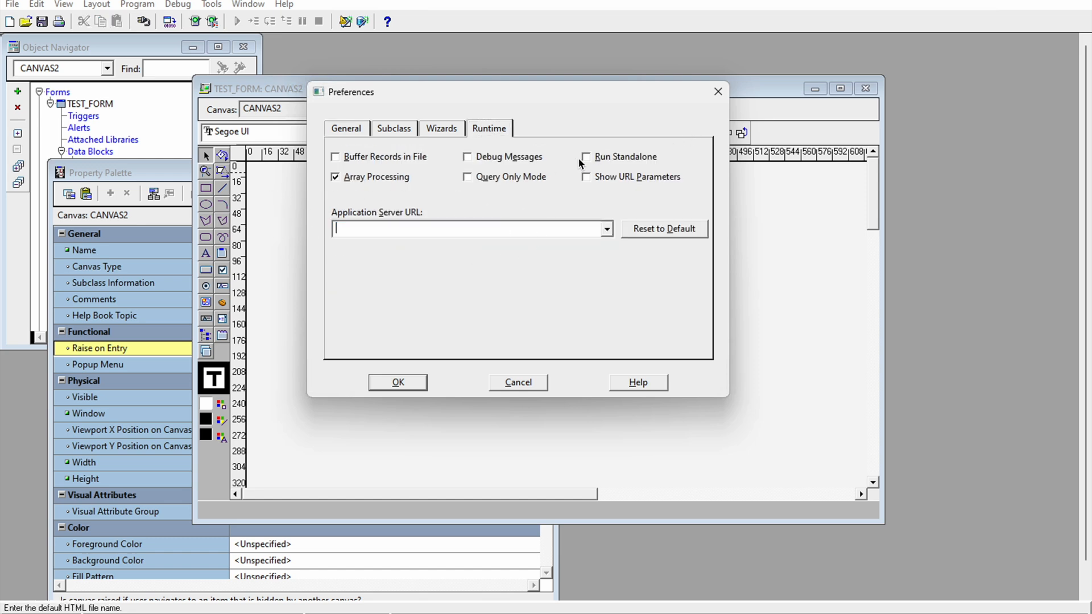
left_click(585, 157)
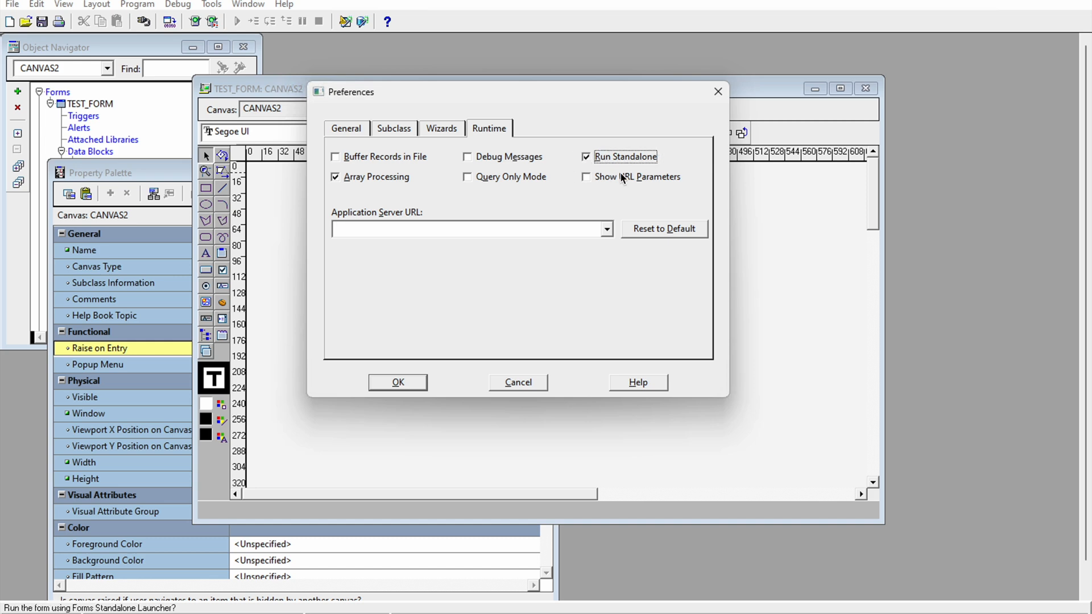
left_click(587, 176)
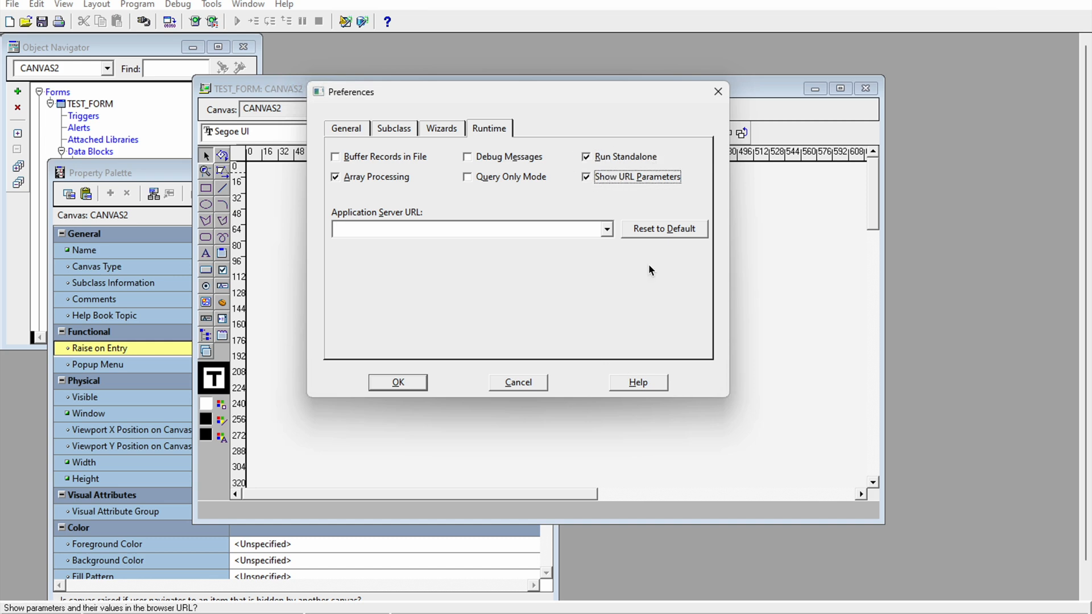
left_click(586, 176)
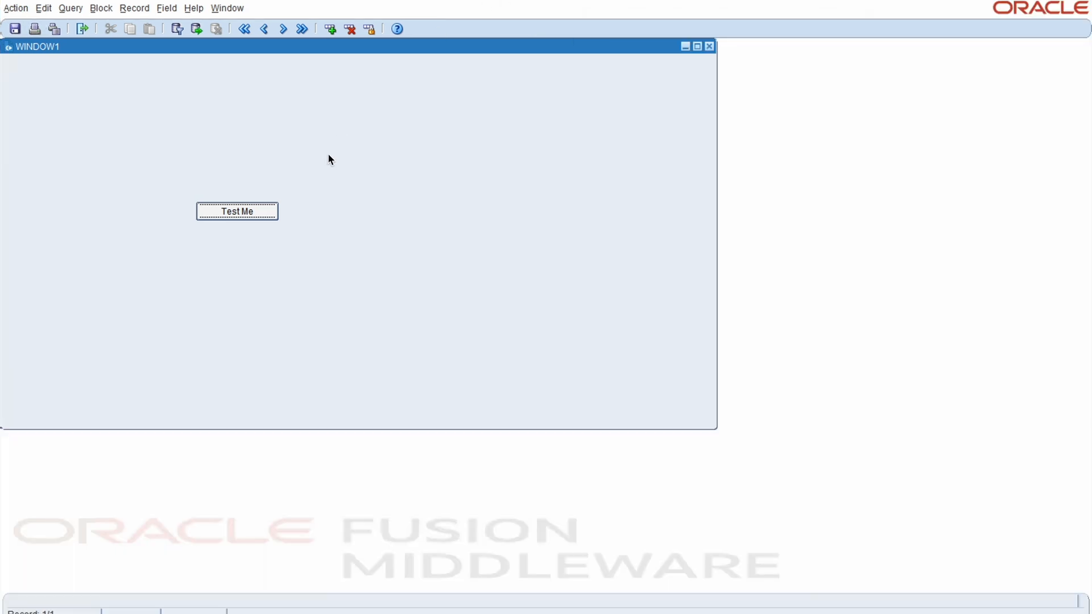
Maximize WINDOW1 so TEST_FORM's Test Me button fills the runtime area
left_click(697, 45)
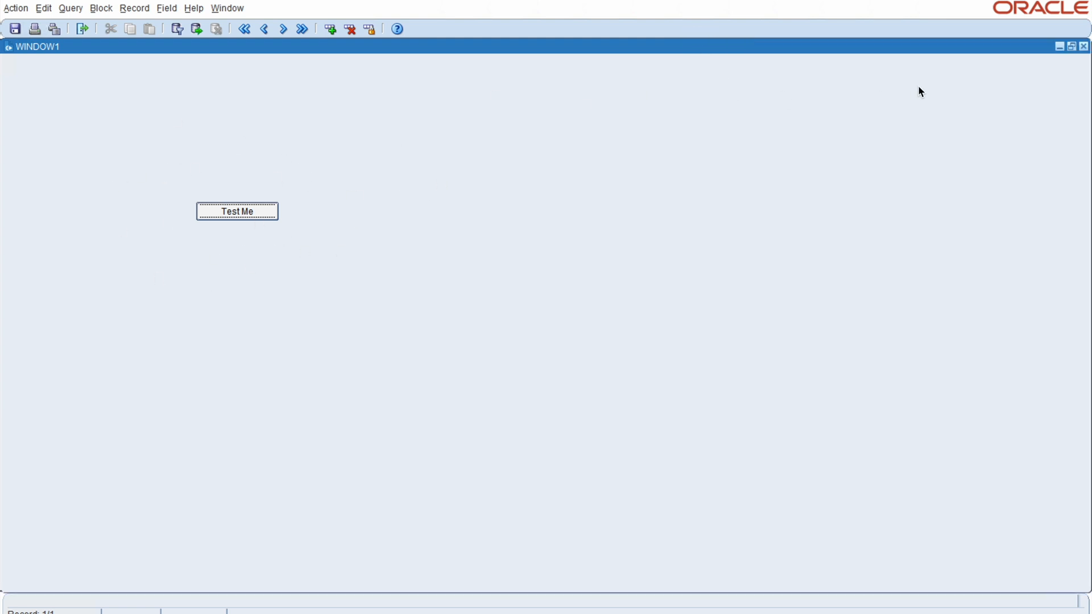
mouse_move(389, 259)
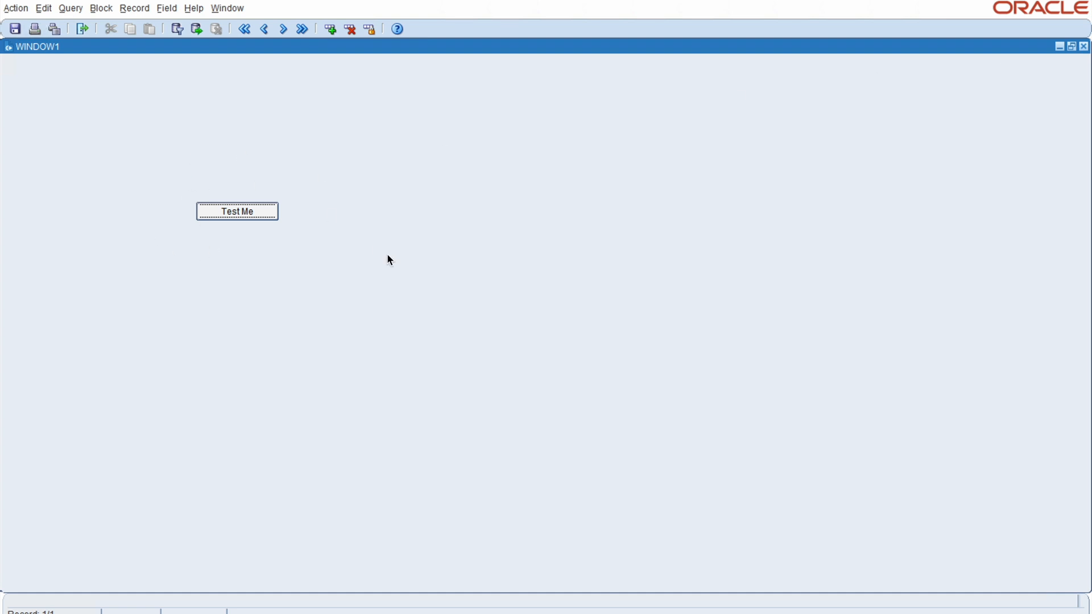